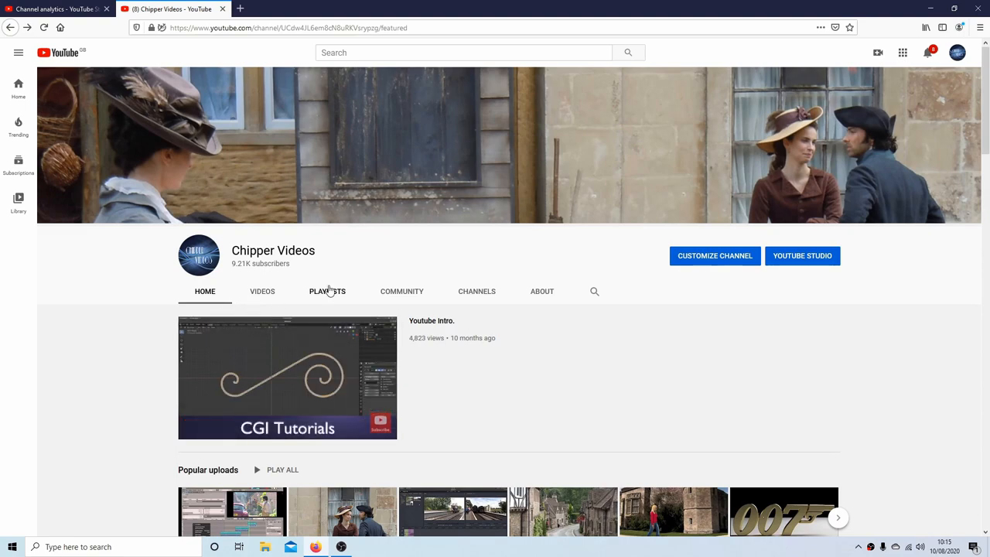
Show the channel's PLAYLISTS tab and browse down the created playlists
{"action": "left_click", "coordinate": [328, 291]}
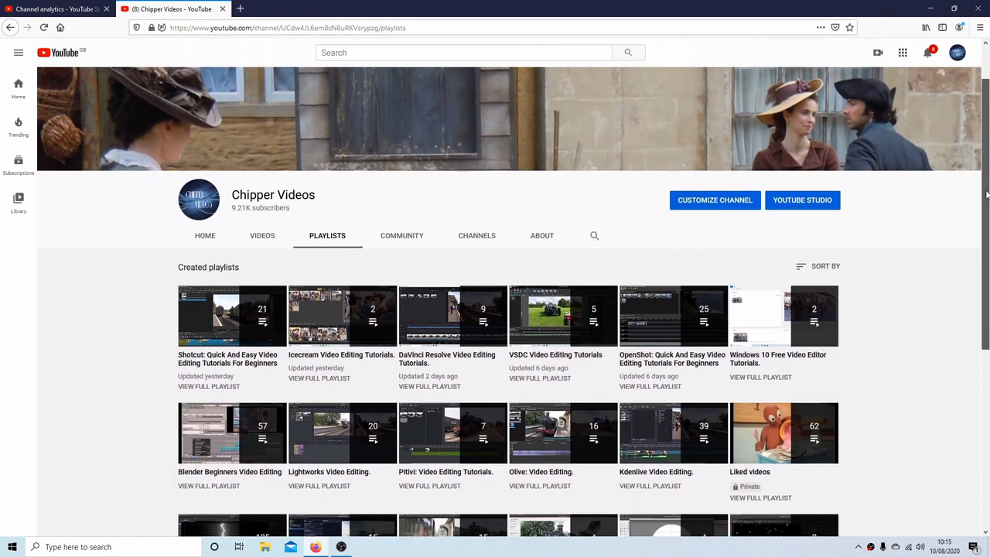
{"action": "scroll", "scroll_direction": "down", "scroll_amount": 3}
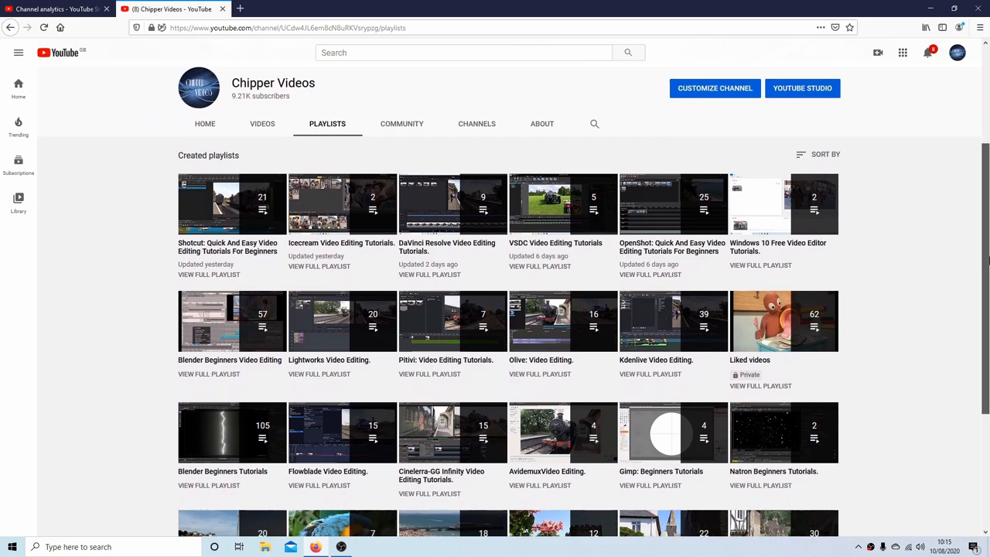
{"action": "scroll", "scroll_direction": "down", "scroll_amount": 3}
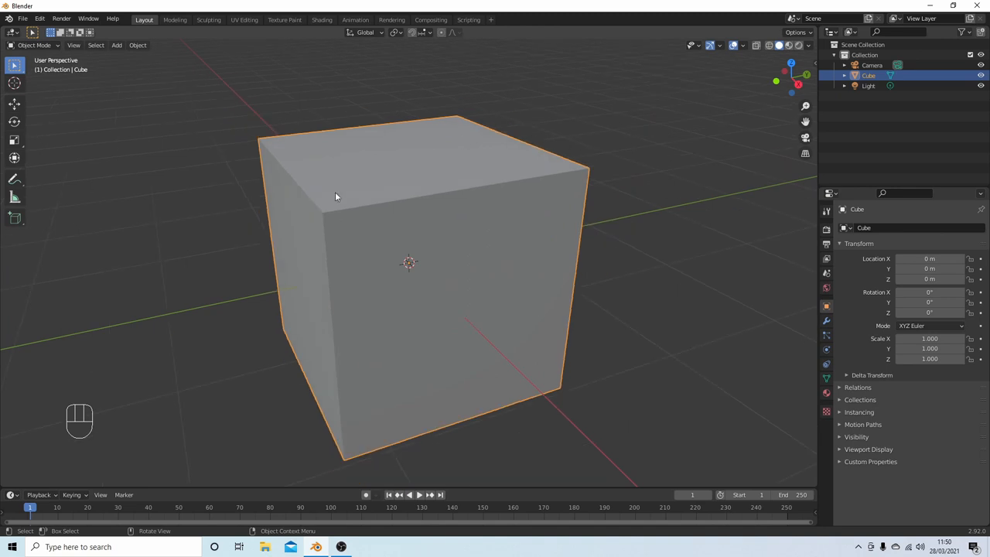
{"action": "mouse_move", "coordinate": [381, 174]}
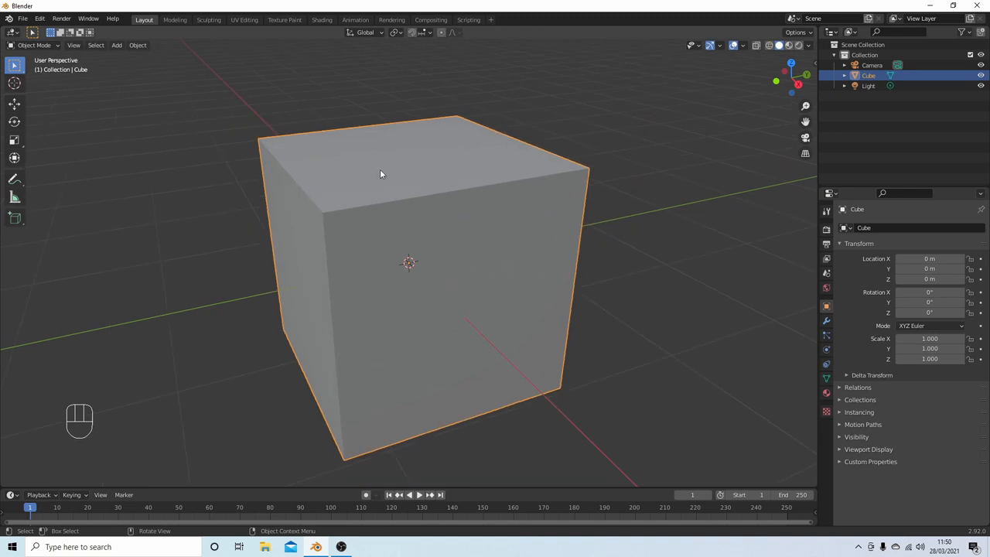
Switch the selected default cube from Object Mode into Edit Mode
{"action": "key", "text": "Tab"}
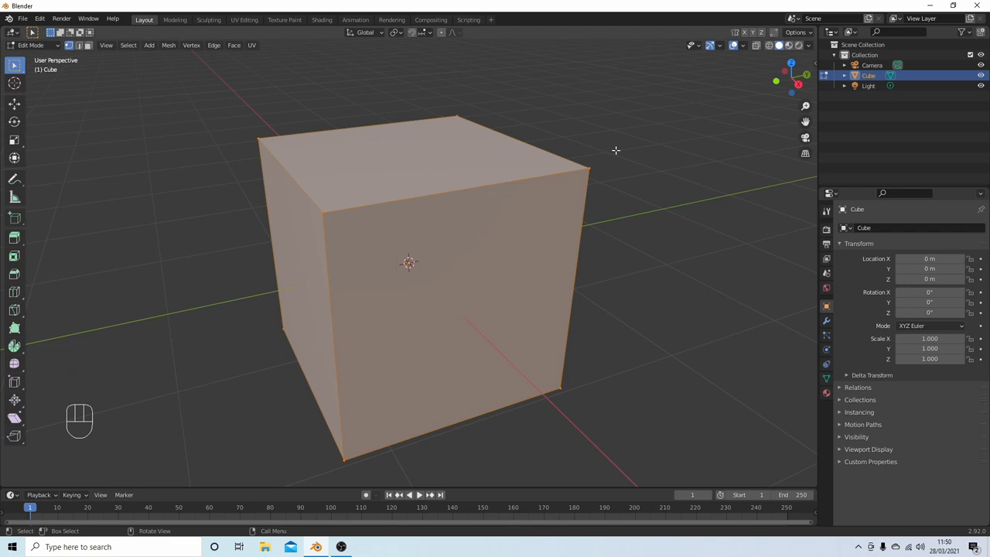
{"action": "mouse_move", "coordinate": [565, 136]}
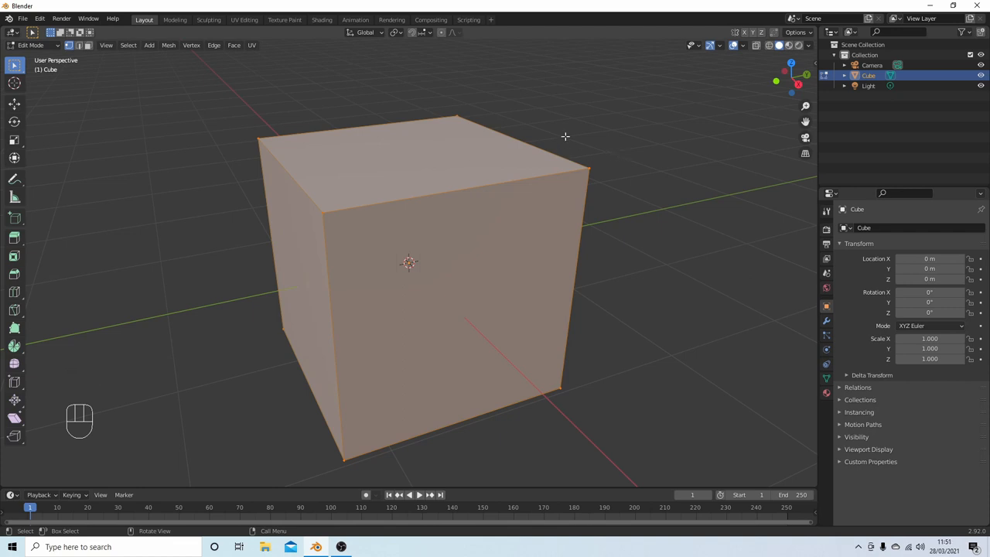
{"action": "mouse_move", "coordinate": [594, 141]}
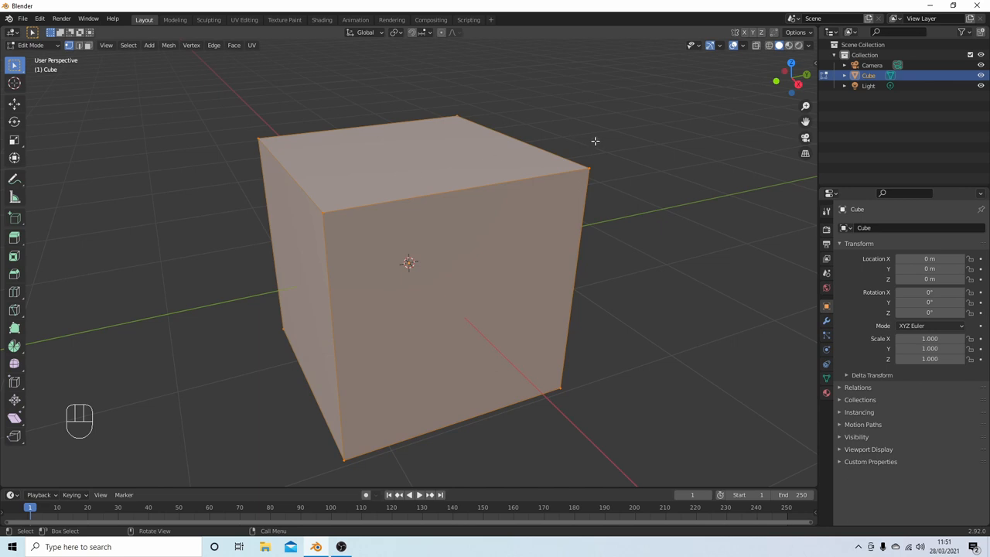
{"action": "mouse_move", "coordinate": [321, 219]}
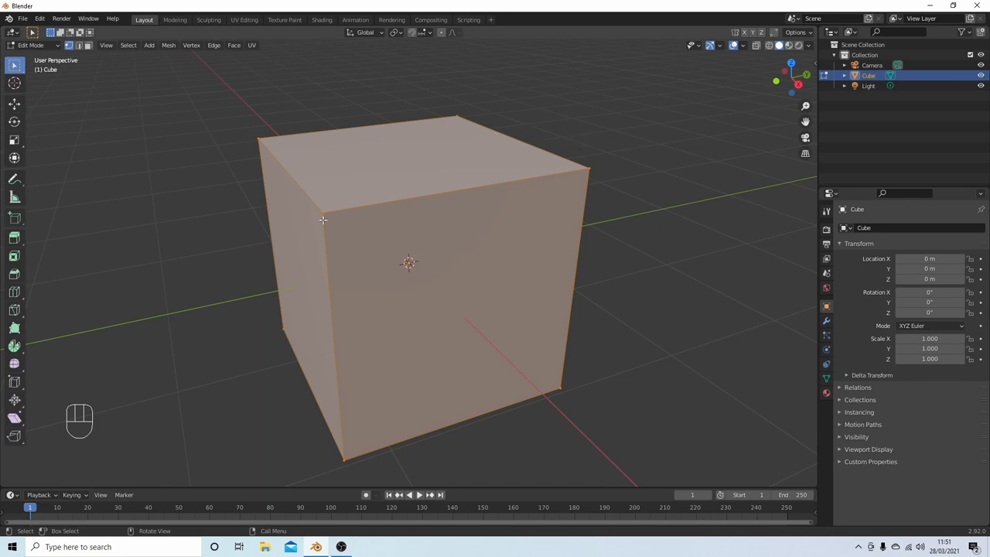
{"action": "mouse_move", "coordinate": [333, 206]}
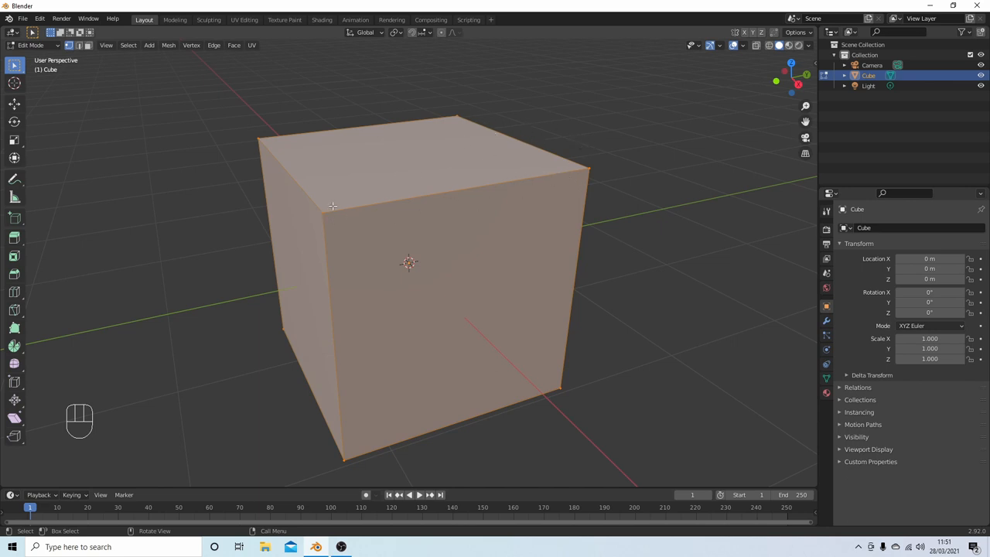
{"action": "mouse_move", "coordinate": [520, 135]}
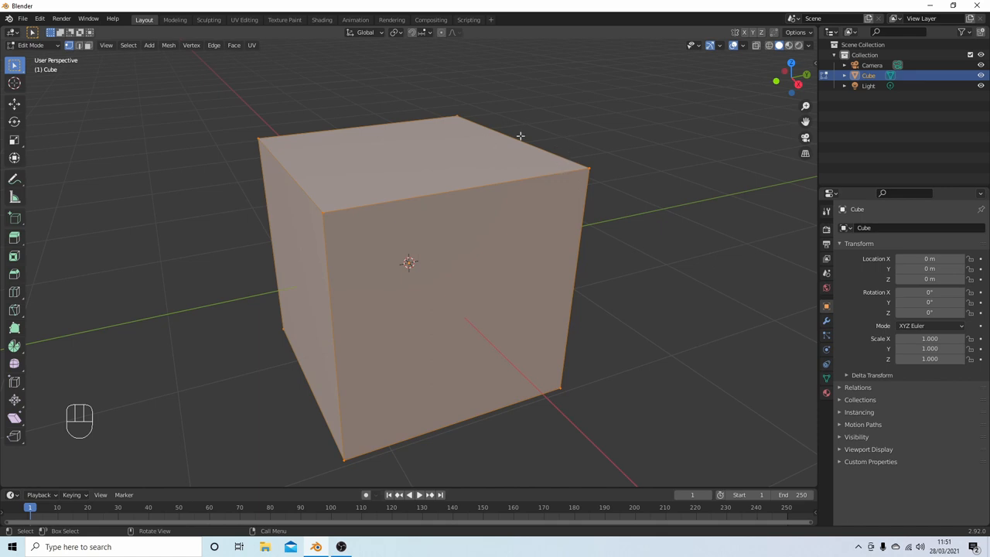
{"action": "mouse_move", "coordinate": [424, 158]}
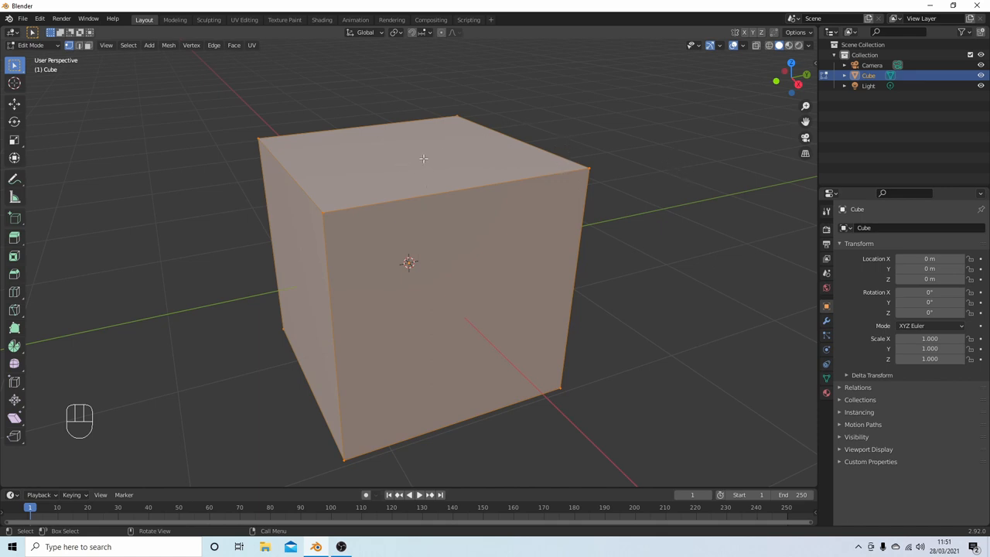
{"action": "mouse_move", "coordinate": [662, 139]}
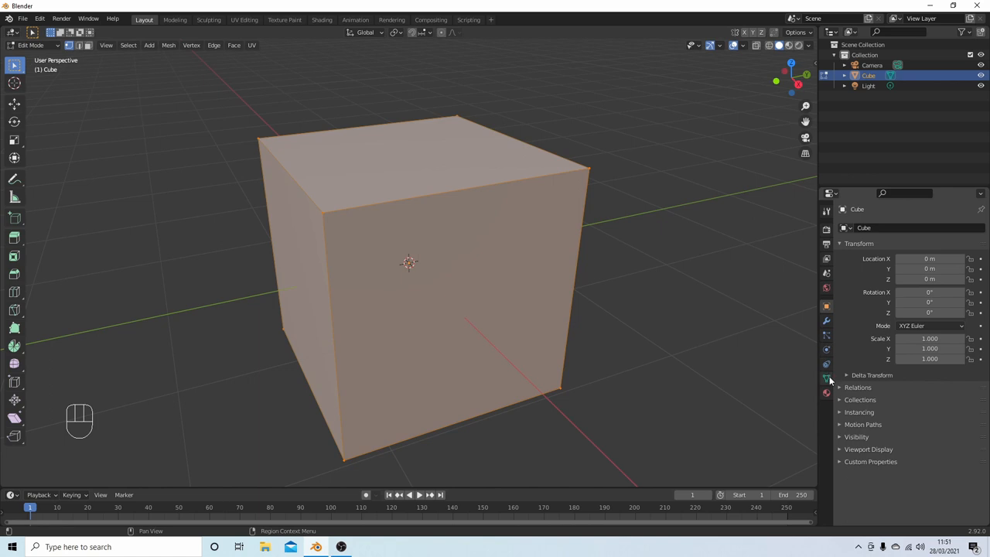
{"action": "mouse_move", "coordinate": [826, 379]}
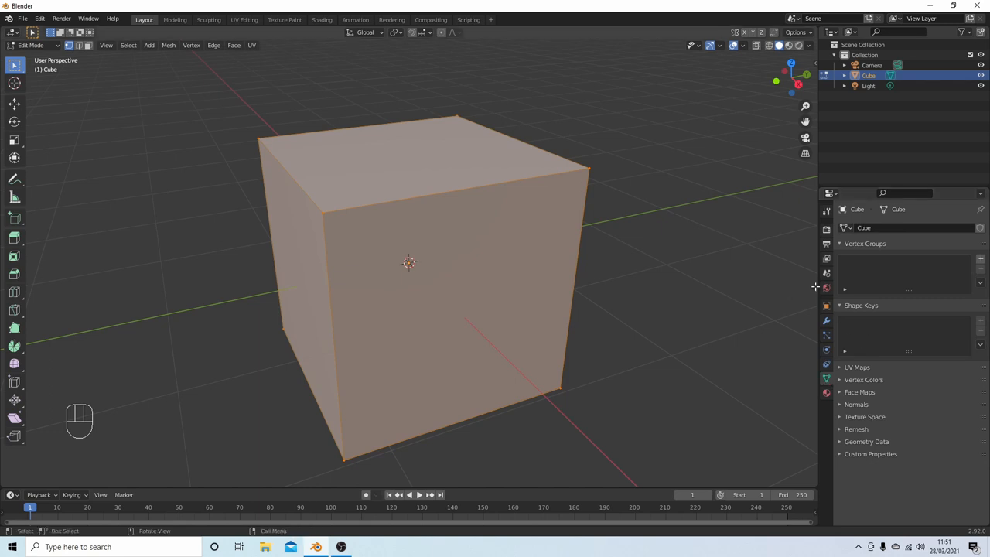
{"action": "mouse_move", "coordinate": [308, 130]}
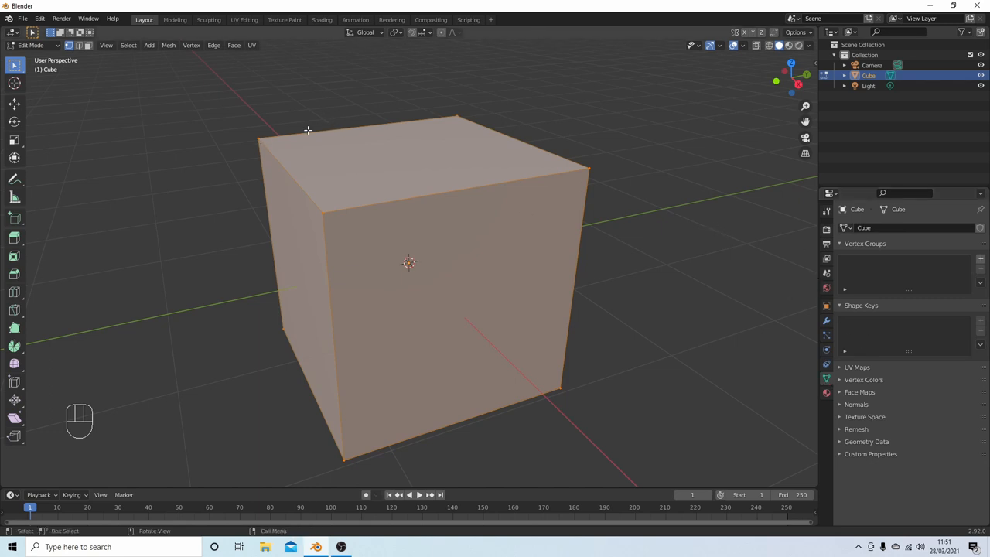
{"action": "mouse_move", "coordinate": [396, 124]}
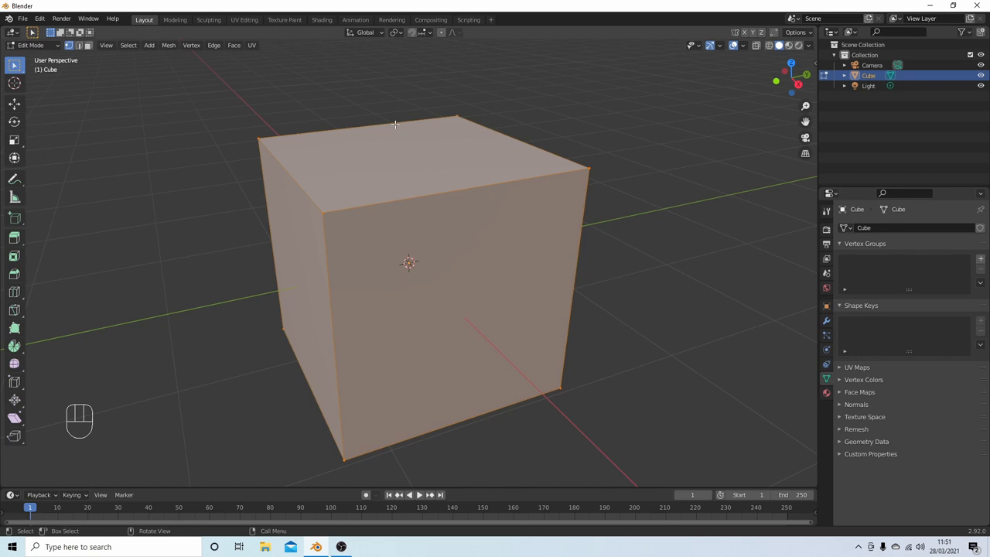
{"action": "mouse_move", "coordinate": [172, 93]}
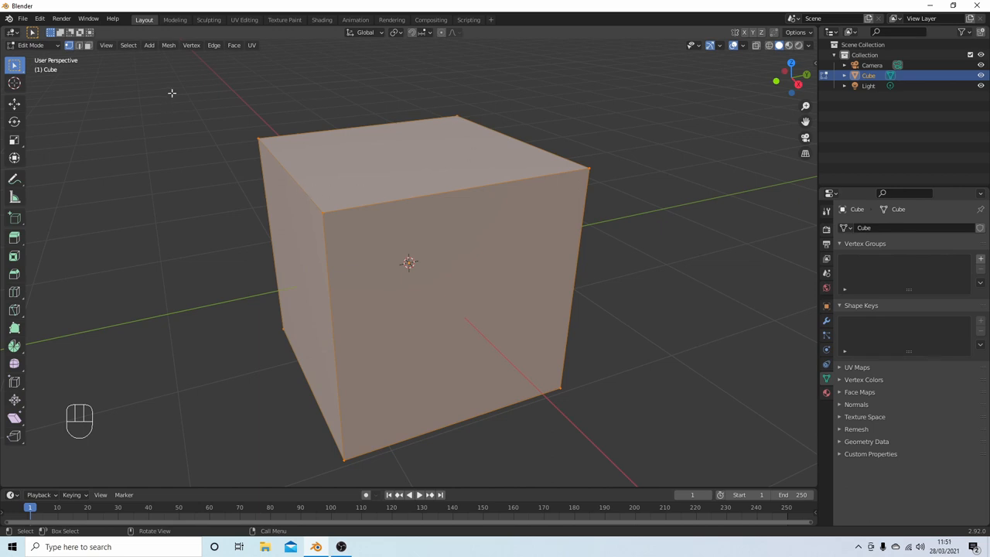
{"action": "mouse_move", "coordinate": [93, 48]}
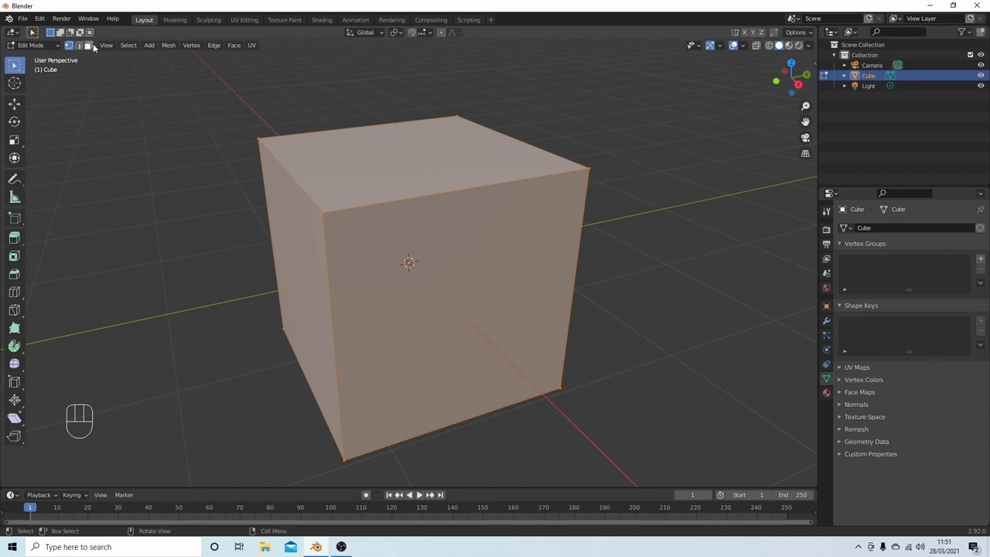
{"action": "mouse_move", "coordinate": [90, 46]}
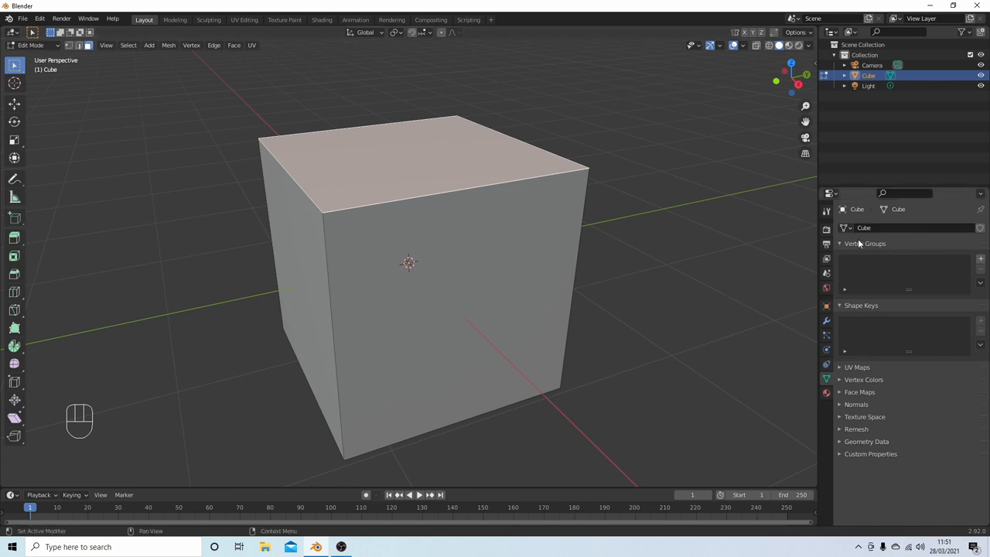
{"action": "mouse_move", "coordinate": [860, 329]}
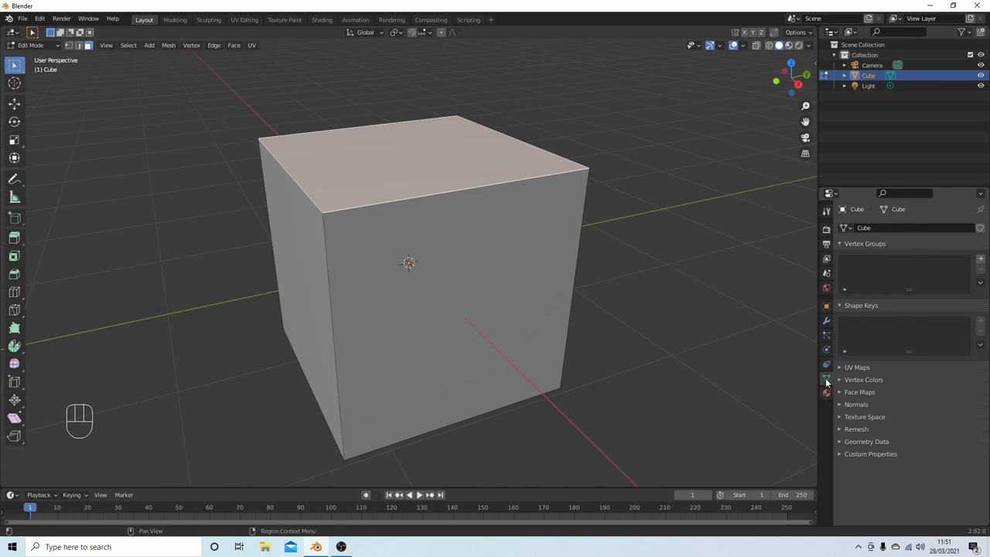
{"action": "mouse_move", "coordinate": [826, 380]}
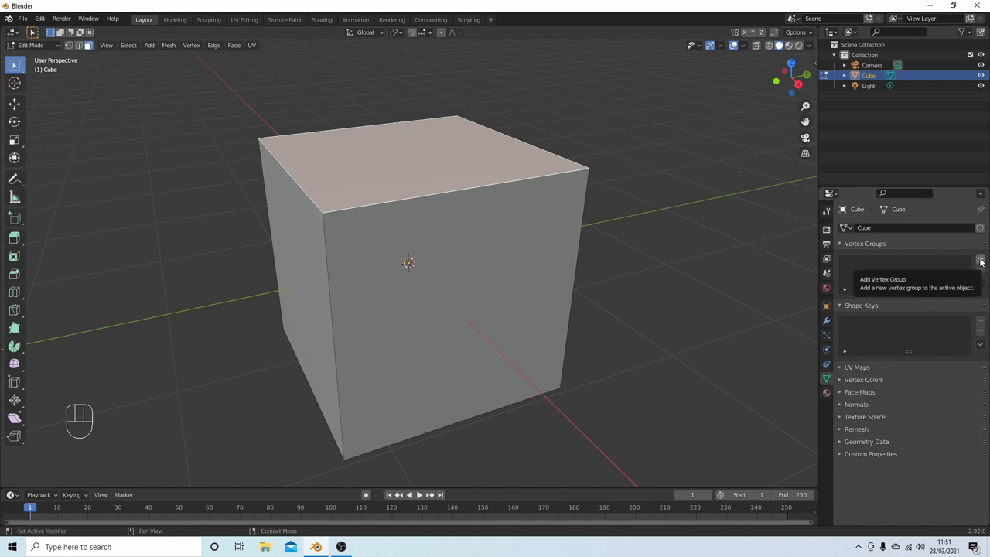
{"action": "mouse_move", "coordinate": [931, 238]}
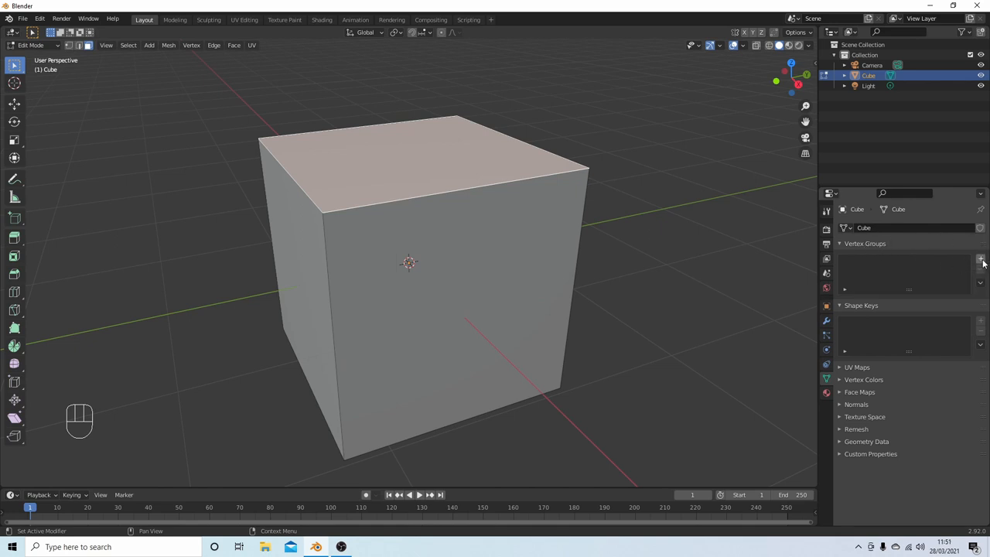
{"action": "mouse_move", "coordinate": [981, 260]}
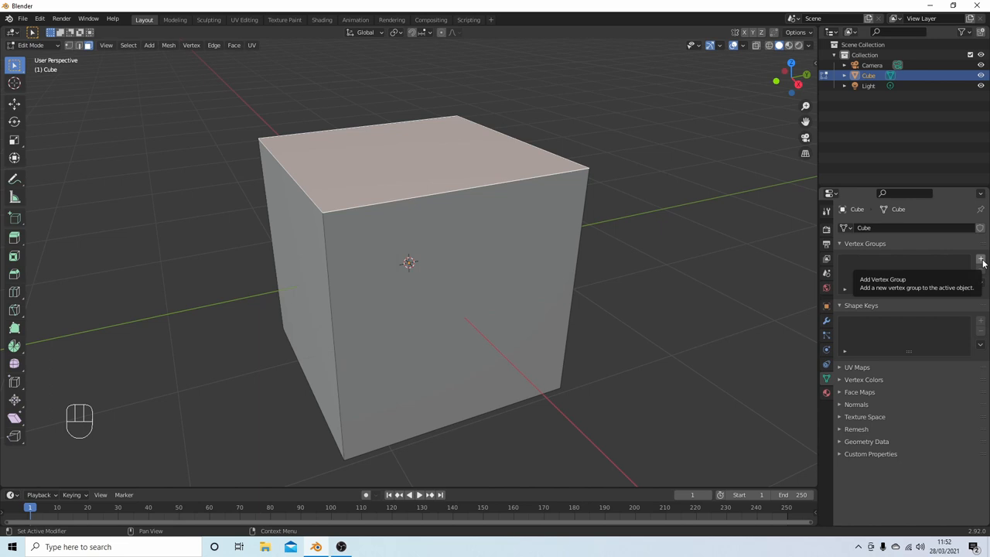
Add a new vertex group 'Group' to the cube for its top face
{"action": "left_click", "coordinate": [980, 259]}
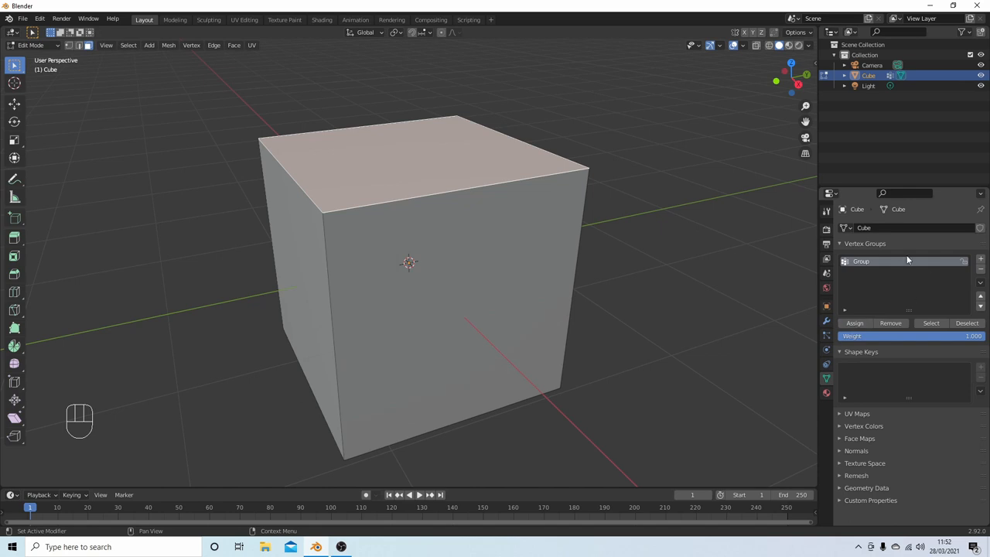
{"action": "mouse_move", "coordinate": [872, 263]}
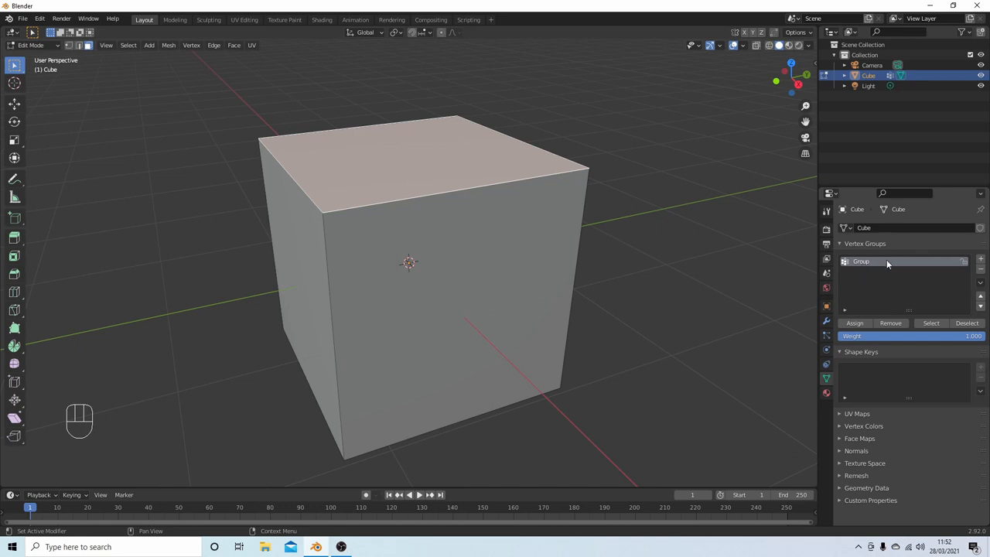
{"action": "mouse_move", "coordinate": [861, 269]}
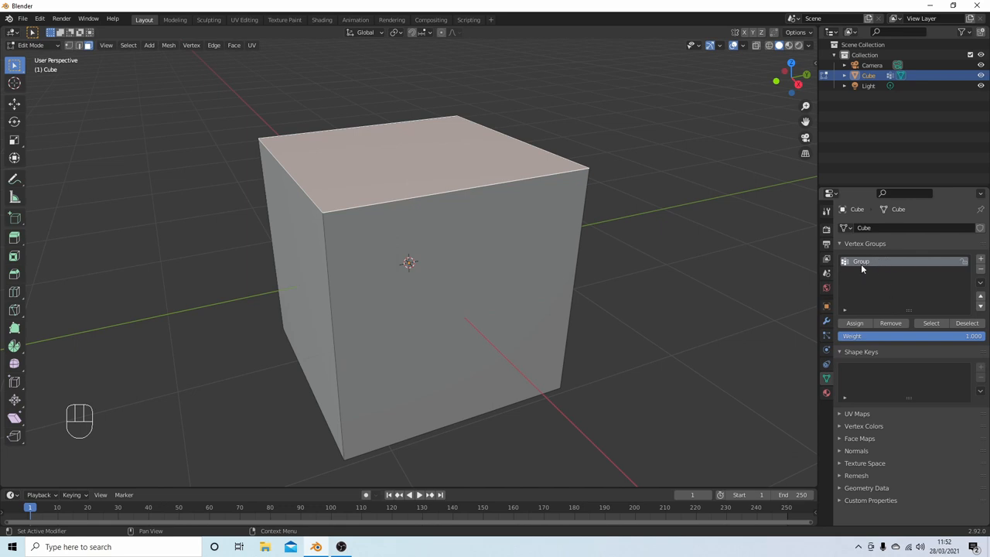
{"action": "mouse_move", "coordinate": [882, 269]}
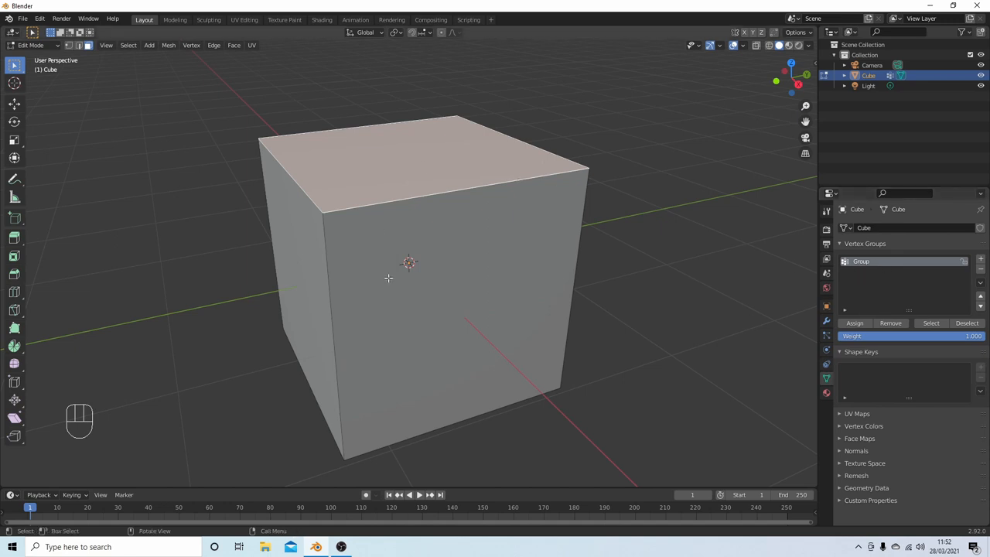
{"action": "mouse_move", "coordinate": [553, 451]}
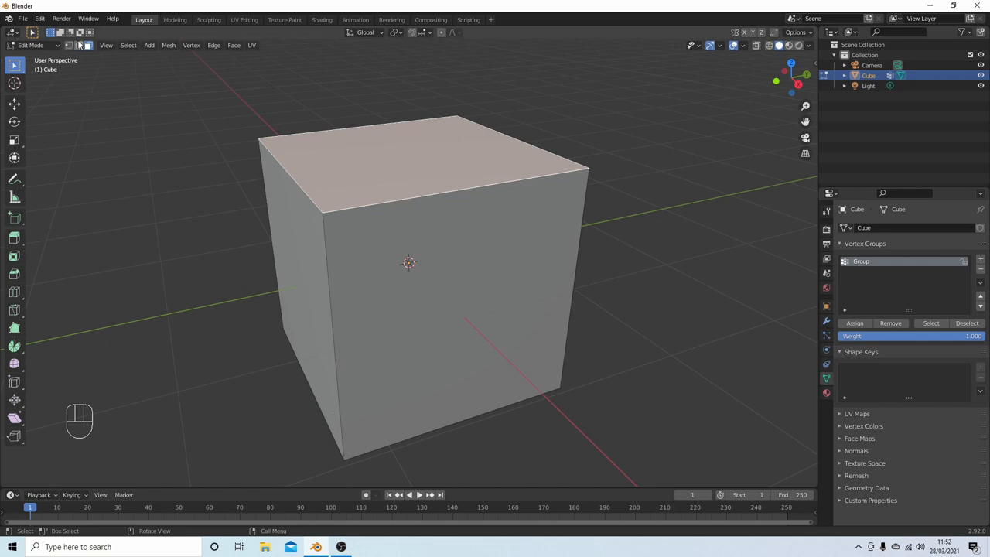
{"action": "mouse_move", "coordinate": [77, 45]}
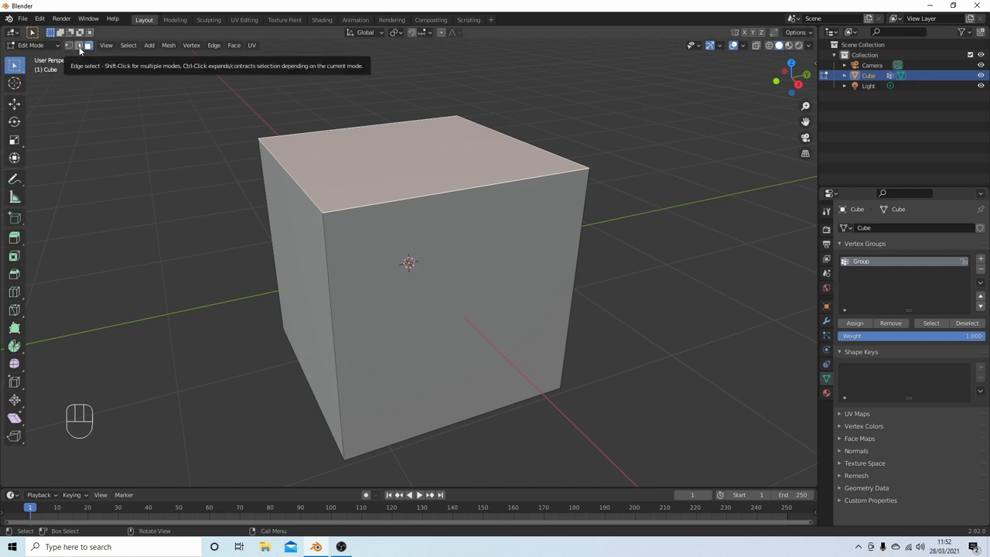
In edge select, add vertex groups Group.001 and Group.002 for the cube's edges, then return to Object Mode
{"action": "left_click", "coordinate": [80, 45]}
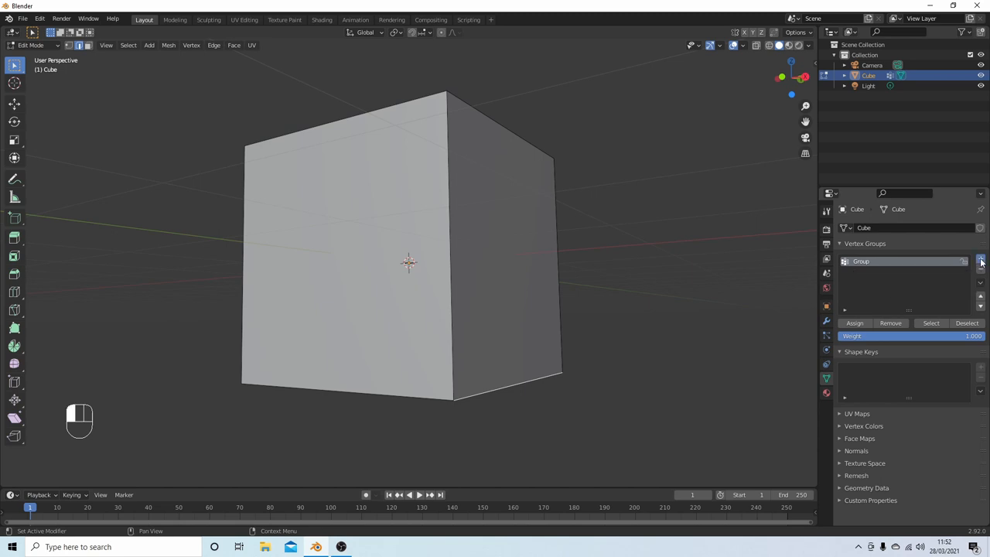
{"action": "left_click", "coordinate": [980, 260]}
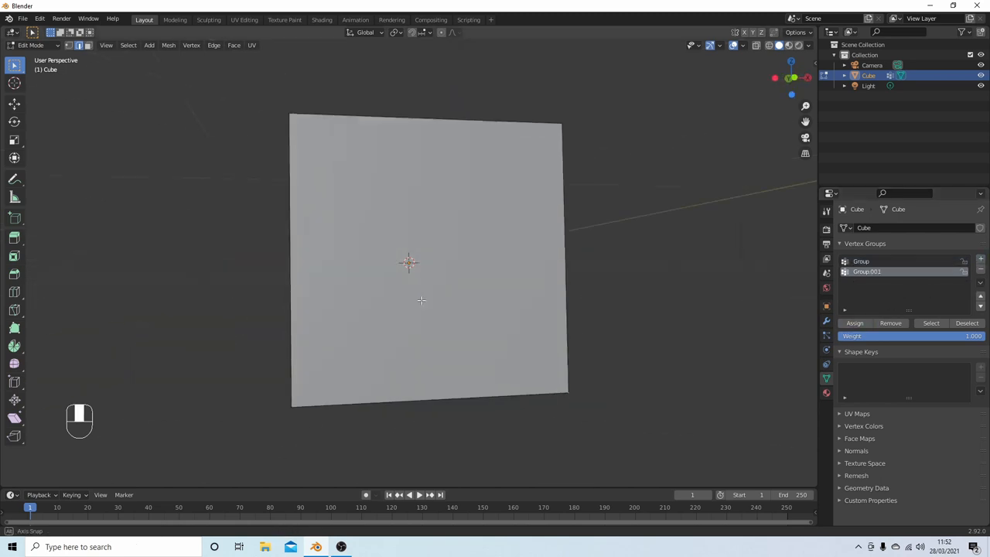
{"action": "left_click_drag", "start_coordinate": [421, 300], "coordinate": [331, 328]}
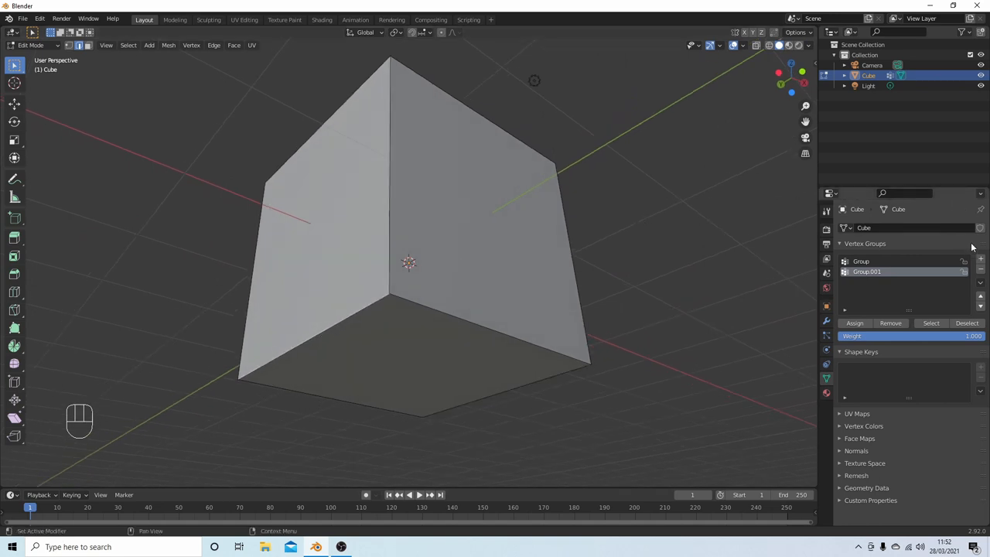
{"action": "left_click", "coordinate": [981, 260]}
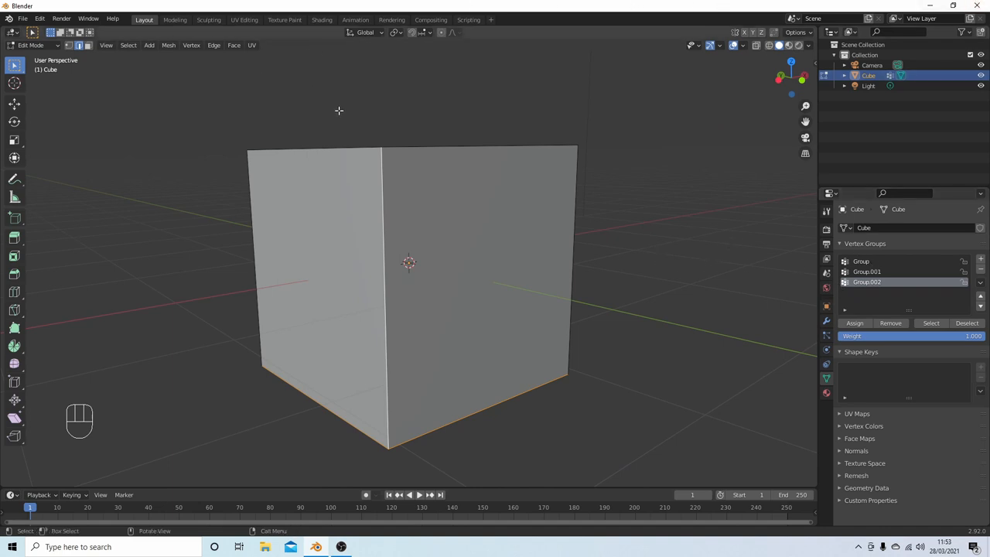
{"action": "key", "text": "Tab"}
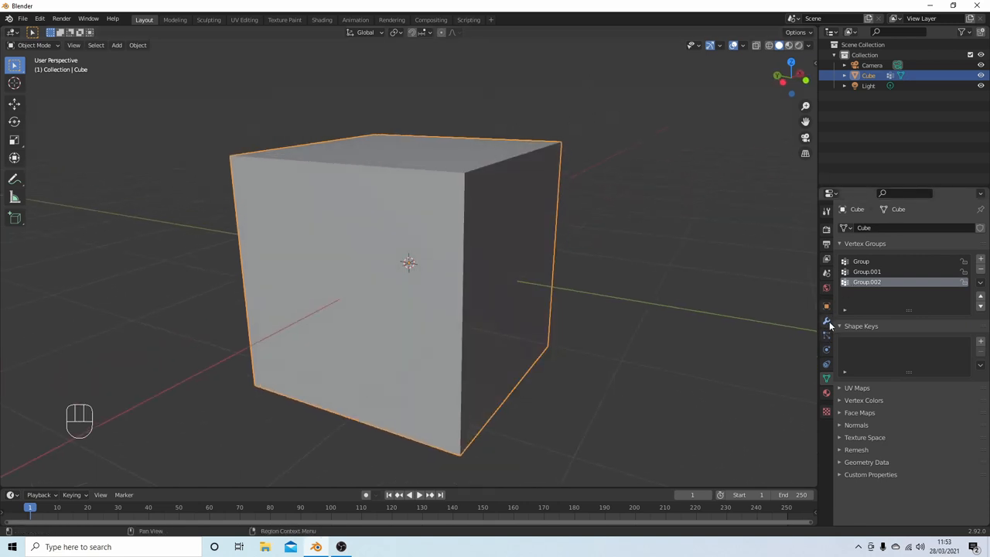
{"action": "mouse_move", "coordinate": [826, 323]}
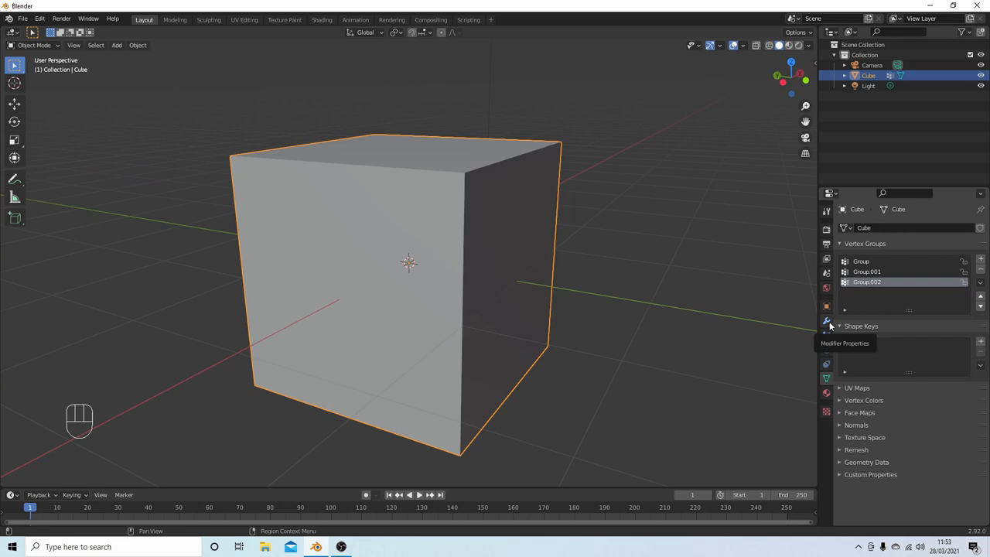
Add a Bevel modifier from Modifier Properties > Generate, chamfering the cube's edges at 0.1 m
{"action": "left_click", "coordinate": [826, 320]}
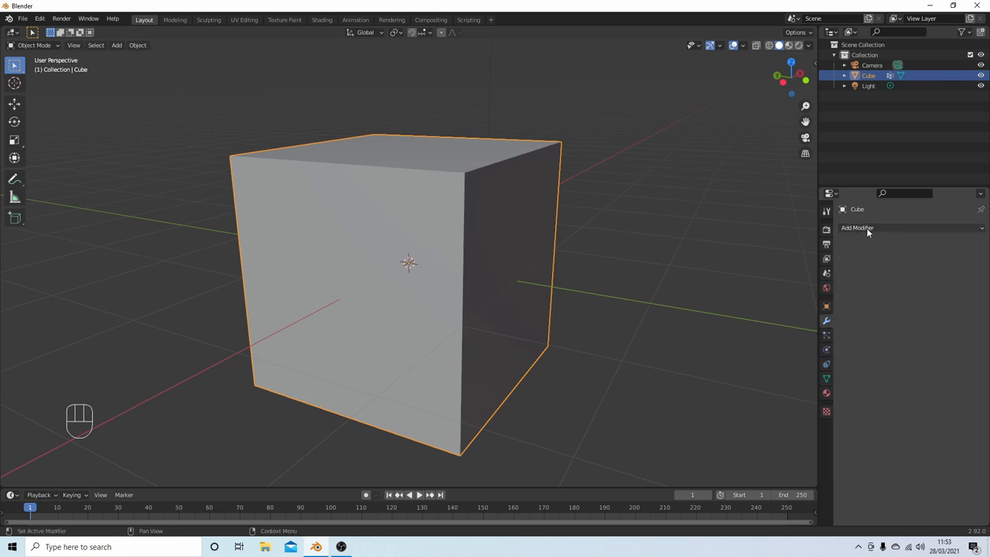
{"action": "left_click", "coordinate": [859, 227]}
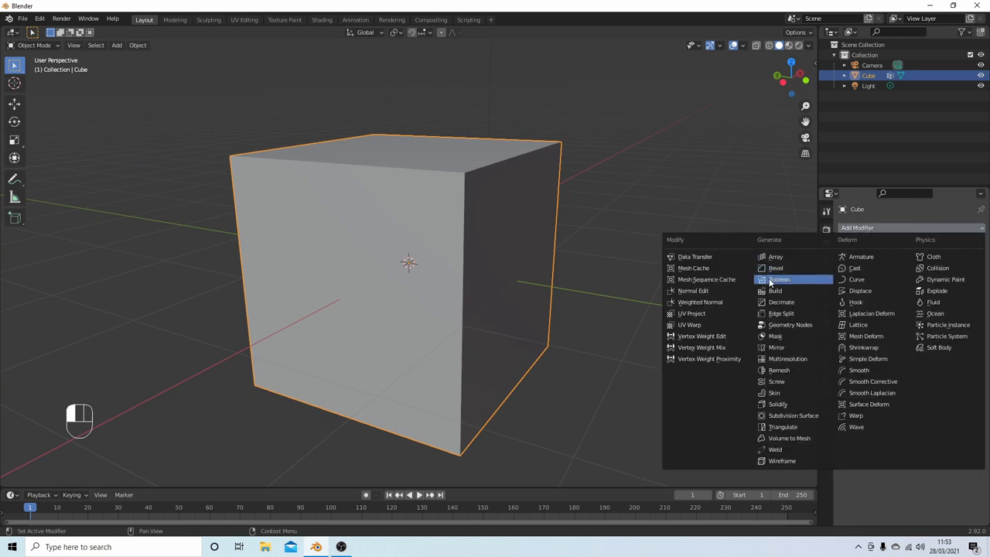
{"action": "left_click", "coordinate": [776, 268]}
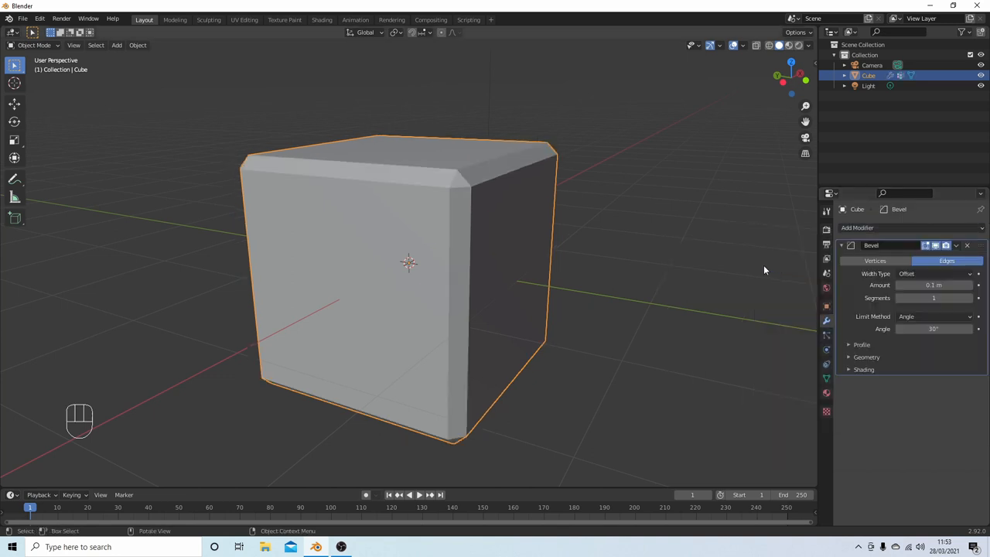
{"action": "mouse_move", "coordinate": [535, 143]}
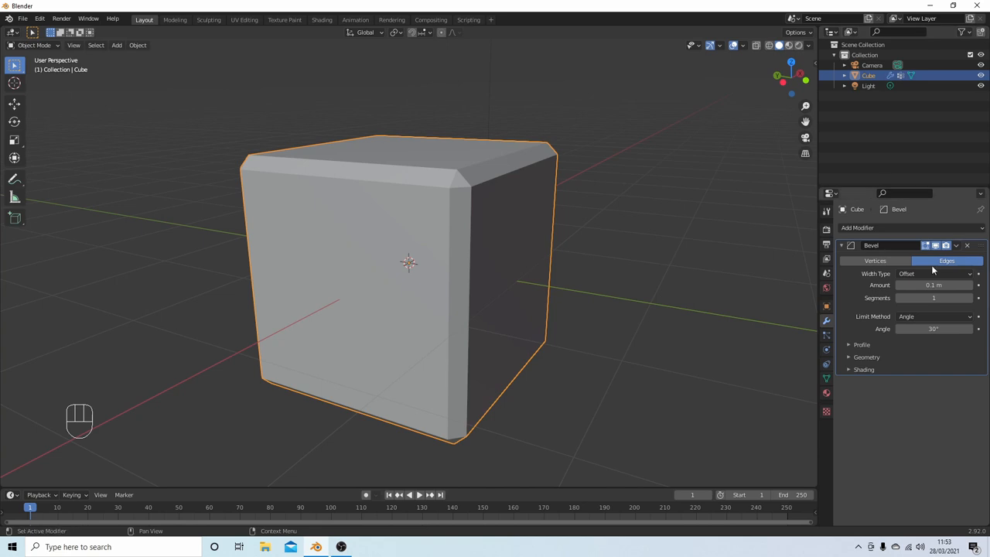
{"action": "mouse_move", "coordinate": [874, 323]}
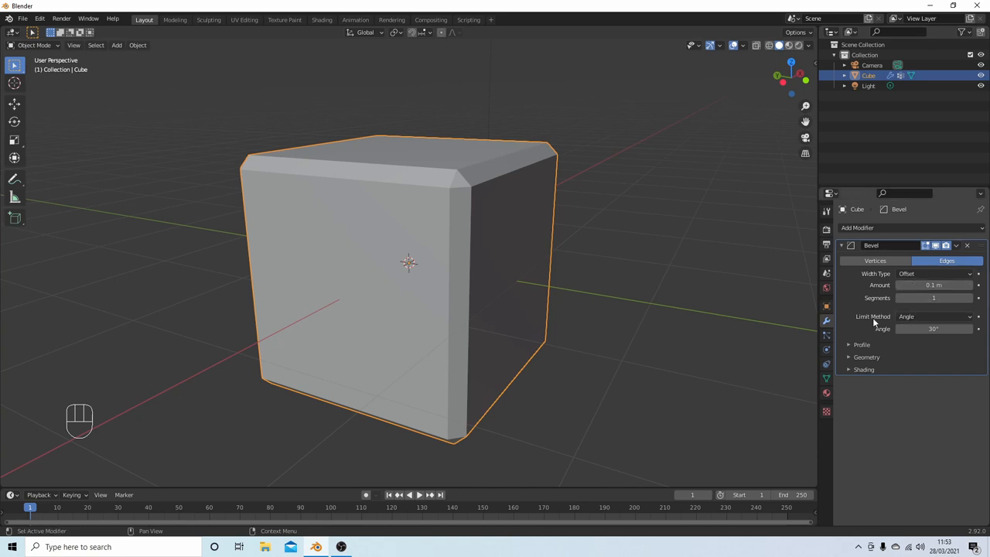
{"action": "mouse_move", "coordinate": [920, 316]}
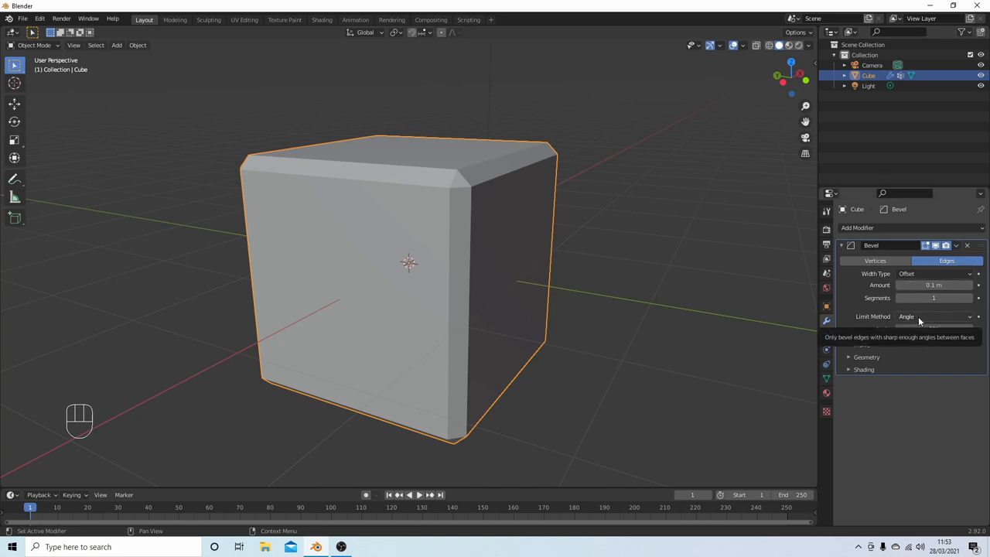
Set the Bevel's Limit Method to Vertex Group and choose 'Group'
{"action": "left_click", "coordinate": [935, 315]}
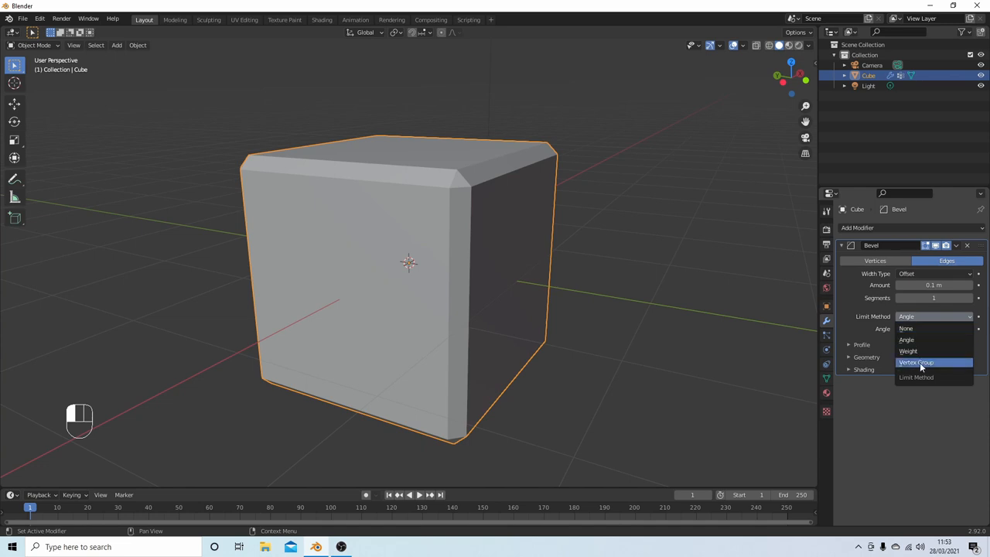
{"action": "left_click", "coordinate": [922, 362]}
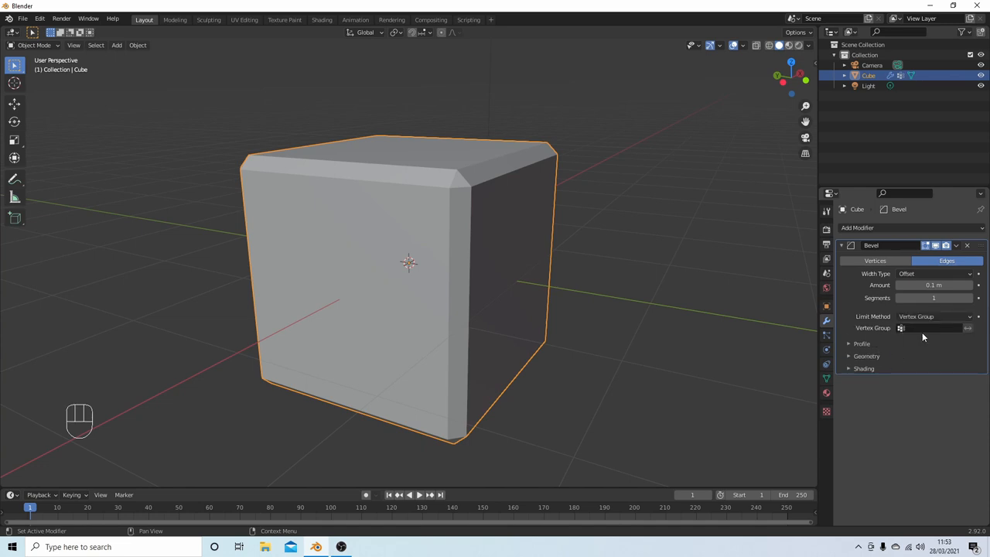
{"action": "left_click", "coordinate": [906, 328]}
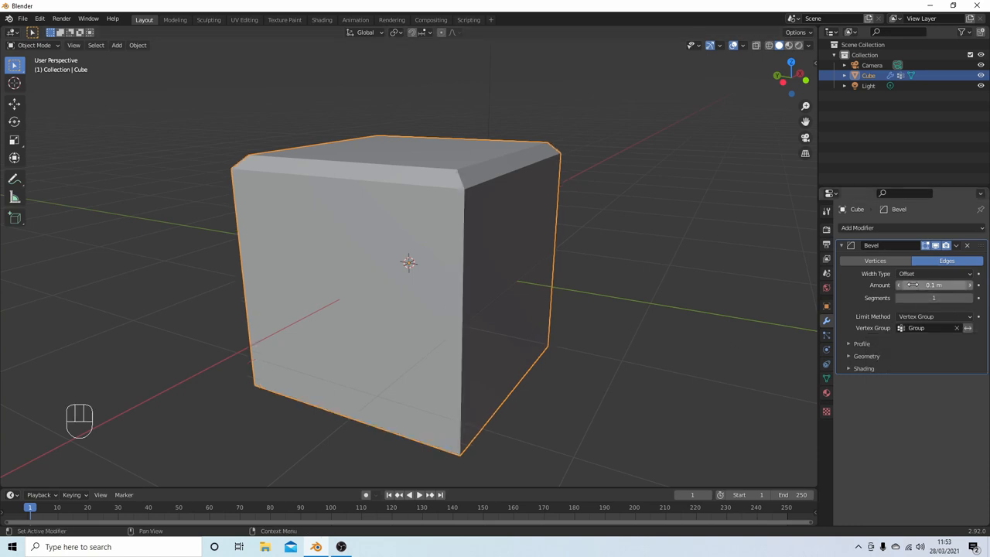
Raise the bevel's Segments and settle its Amount at about 0.5 m for a smooth domed top
{"action": "left_click_drag", "start_coordinate": [920, 285], "coordinate": [959, 284]}
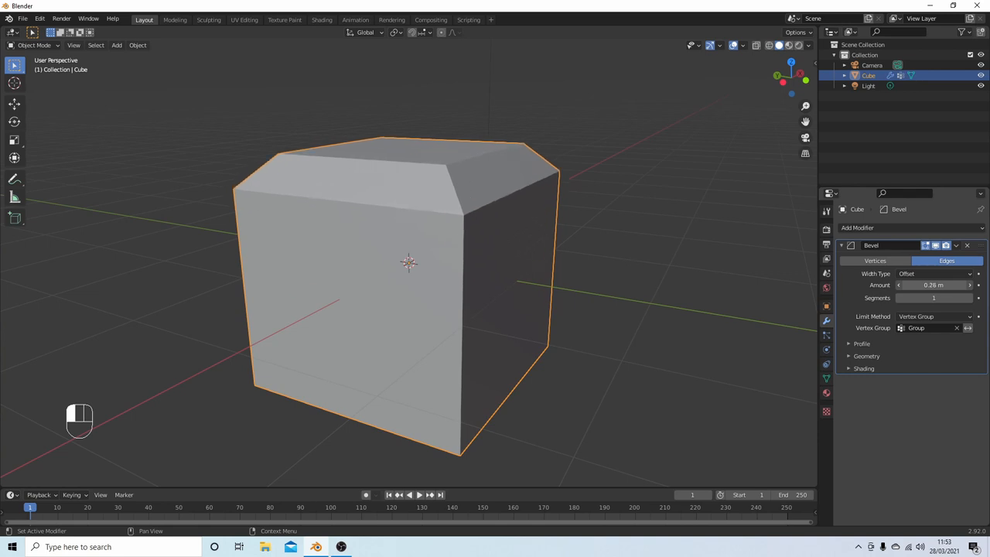
{"action": "left_click_drag", "start_coordinate": [932, 284], "coordinate": [951, 285]}
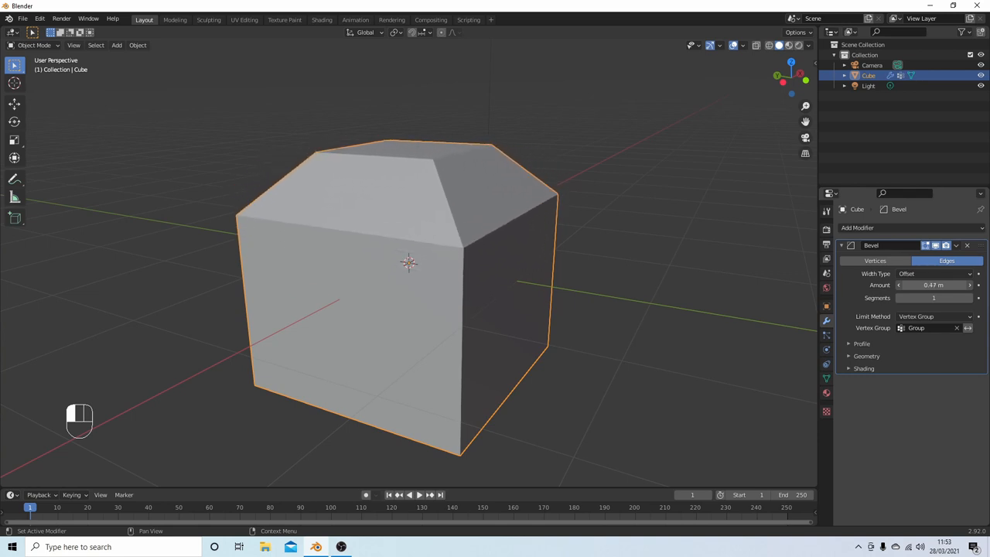
{"action": "left_click_drag", "start_coordinate": [934, 284], "coordinate": [920, 285]}
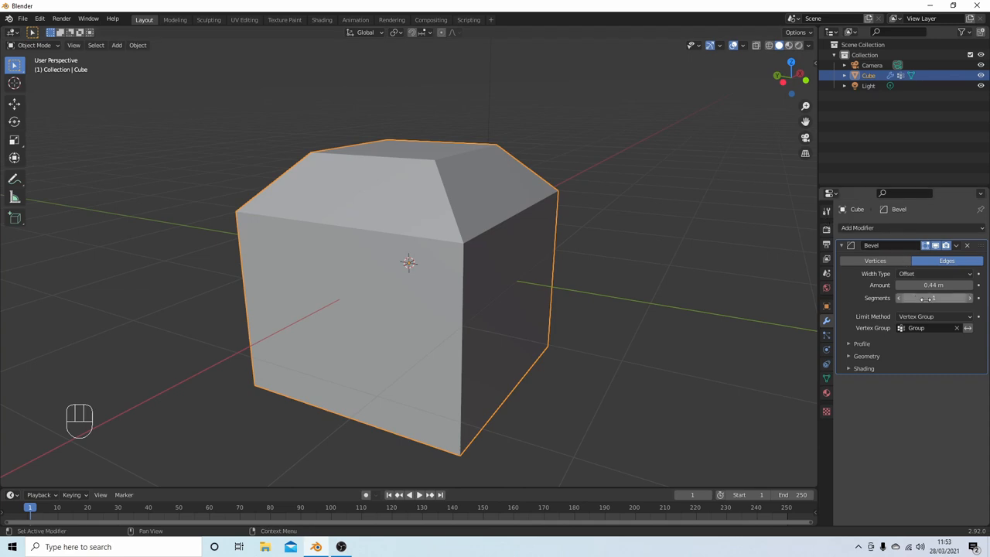
{"action": "left_click_drag", "start_coordinate": [927, 297], "coordinate": [941, 297]}
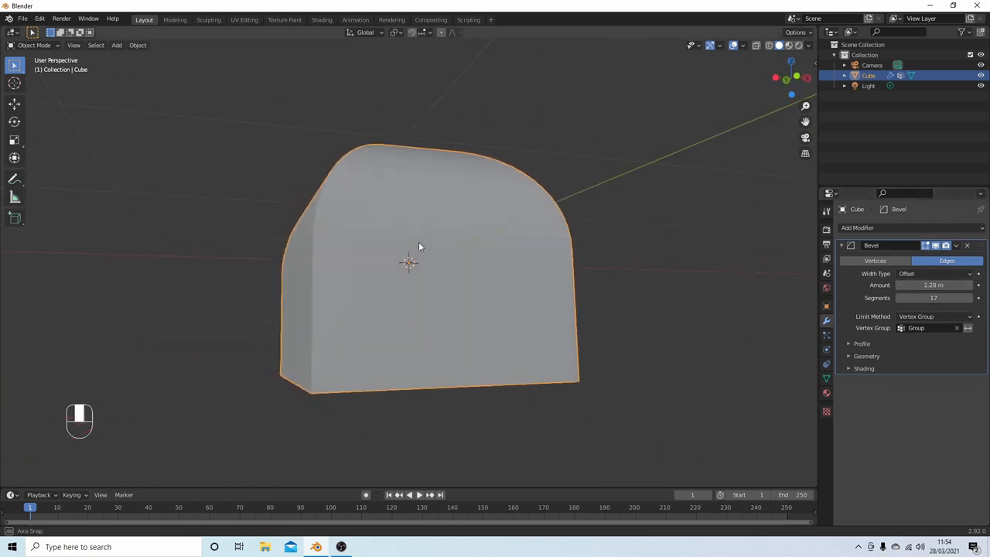
{"action": "left_click_drag", "start_coordinate": [417, 248], "coordinate": [487, 269]}
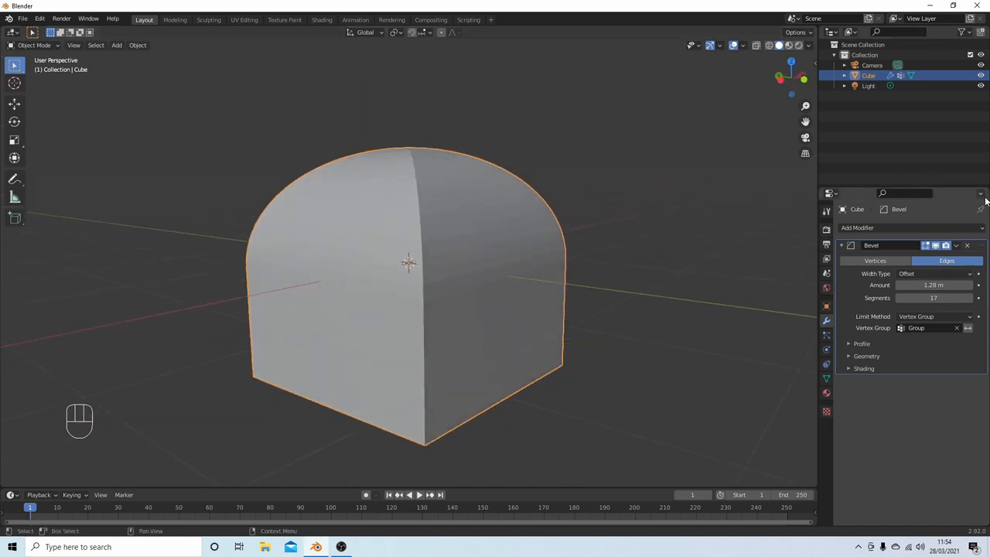
{"action": "left_click_drag", "start_coordinate": [951, 284], "coordinate": [931, 285]}
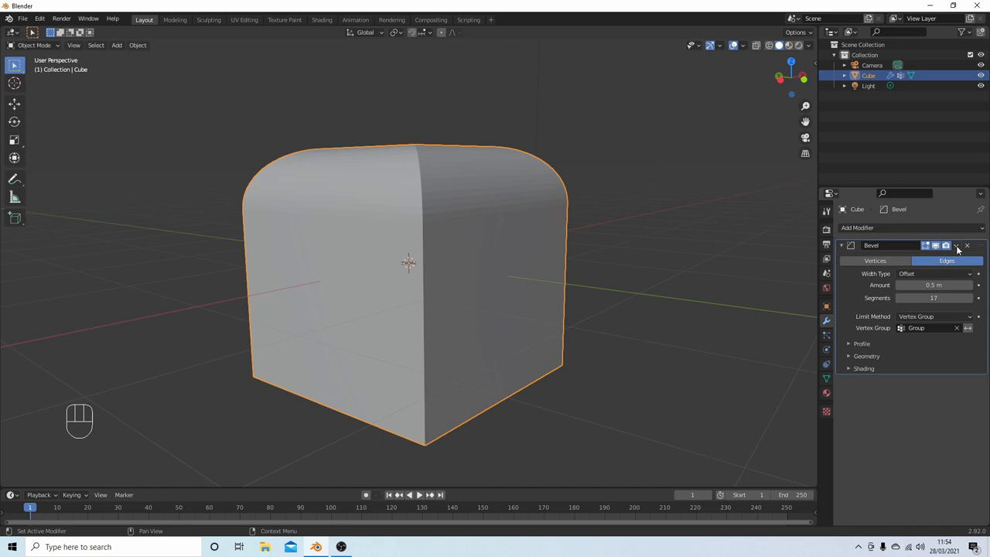
Apply the first Bevel to the mesh and add a new Bevel modifier at 0.1 m
{"action": "left_click", "coordinate": [959, 245]}
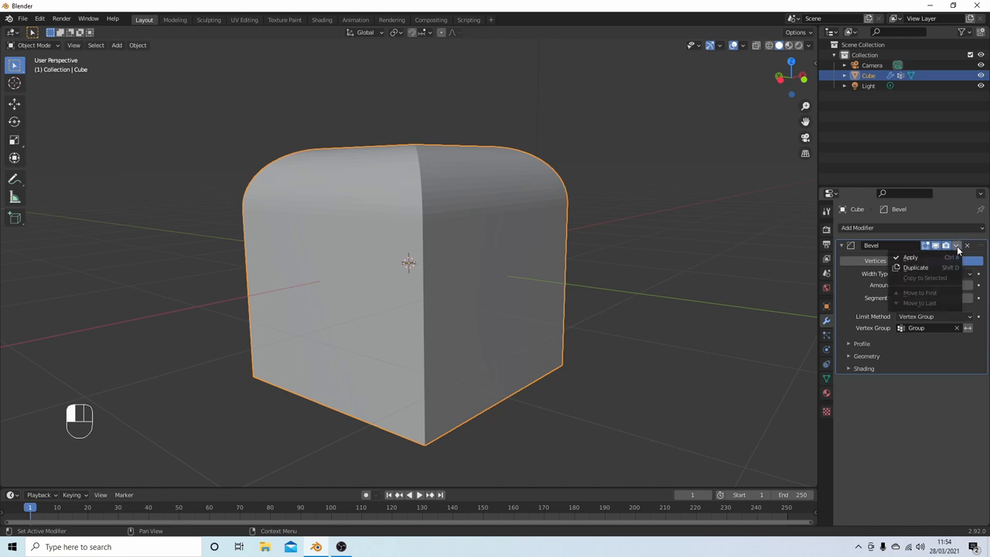
{"action": "left_click", "coordinate": [916, 257]}
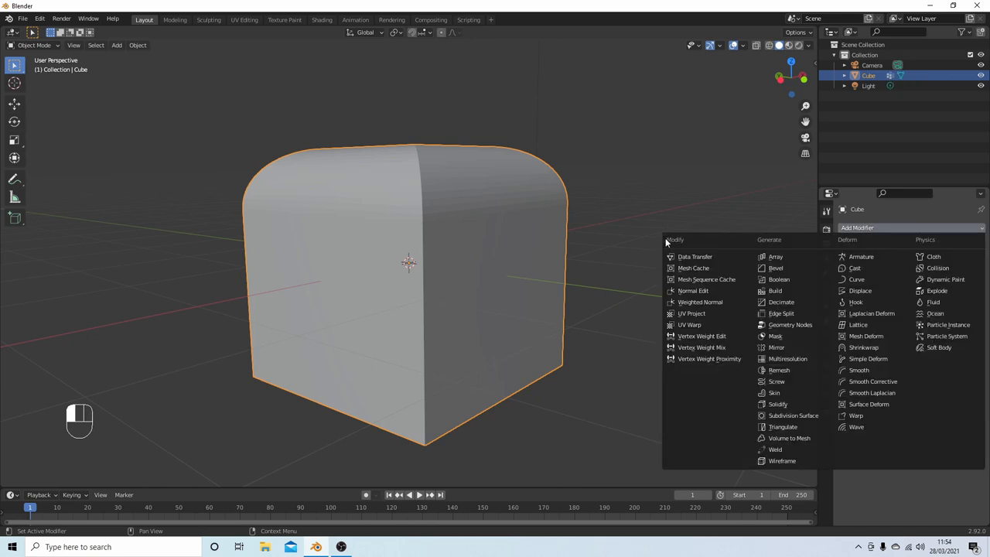
{"action": "left_click", "coordinate": [776, 268]}
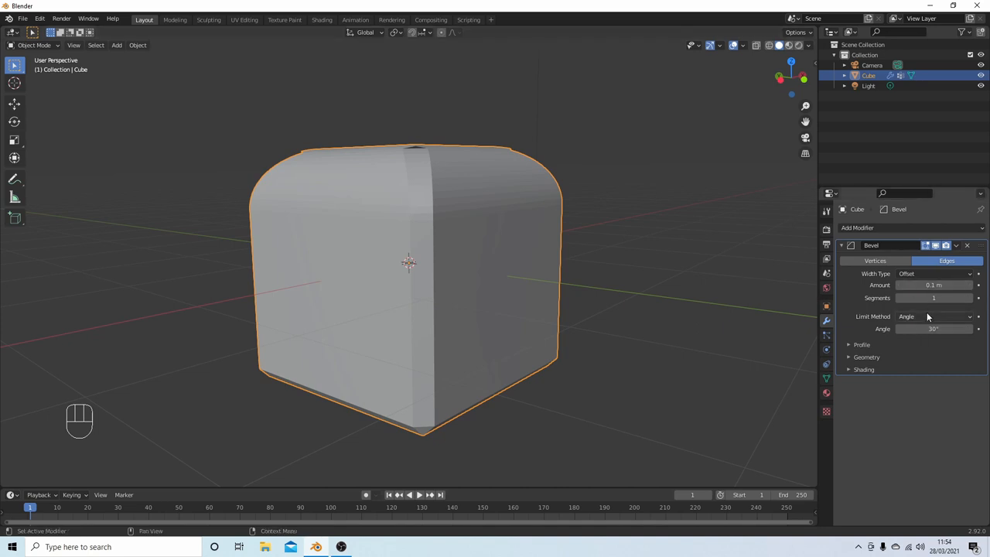
Limit the new Bevel to vertex group Group.001 and widen its Amount to about 0.54 m
{"action": "left_click", "coordinate": [935, 315]}
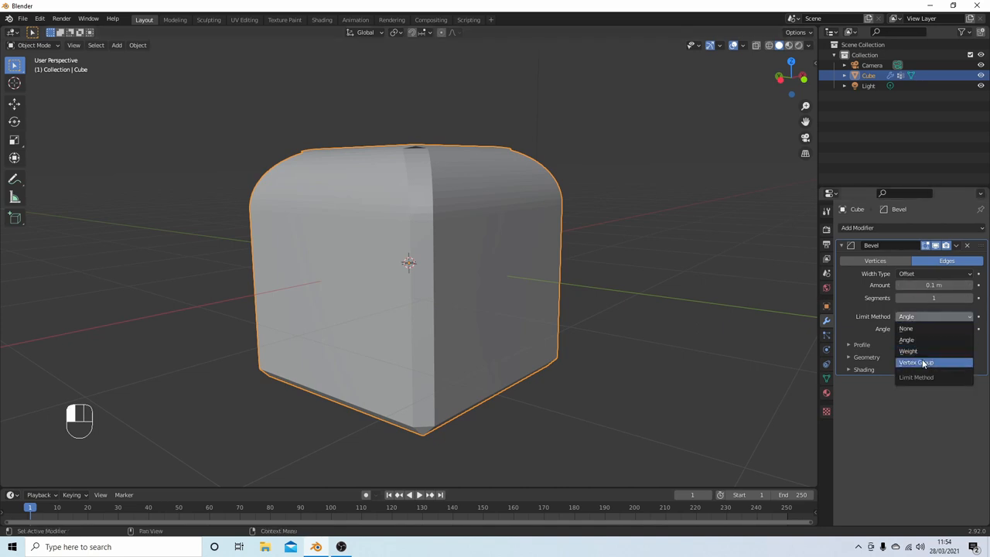
{"action": "left_click", "coordinate": [922, 361]}
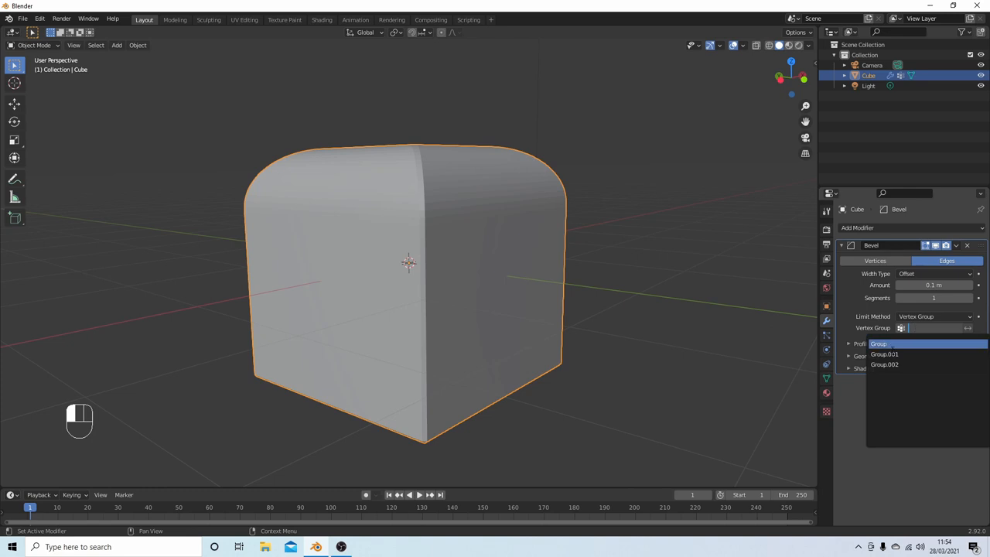
{"action": "left_click", "coordinate": [885, 353]}
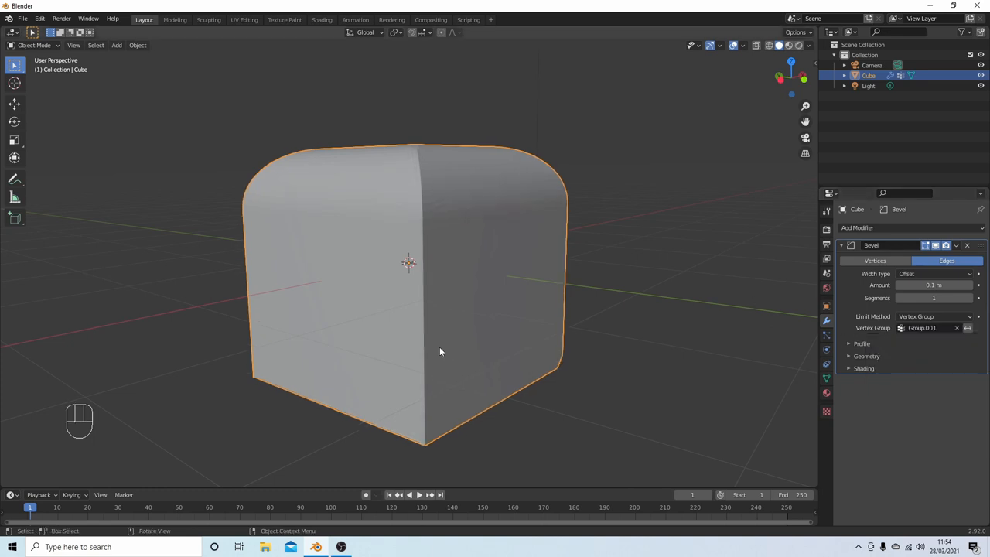
{"action": "left_click_drag", "start_coordinate": [441, 352], "coordinate": [796, 310]}
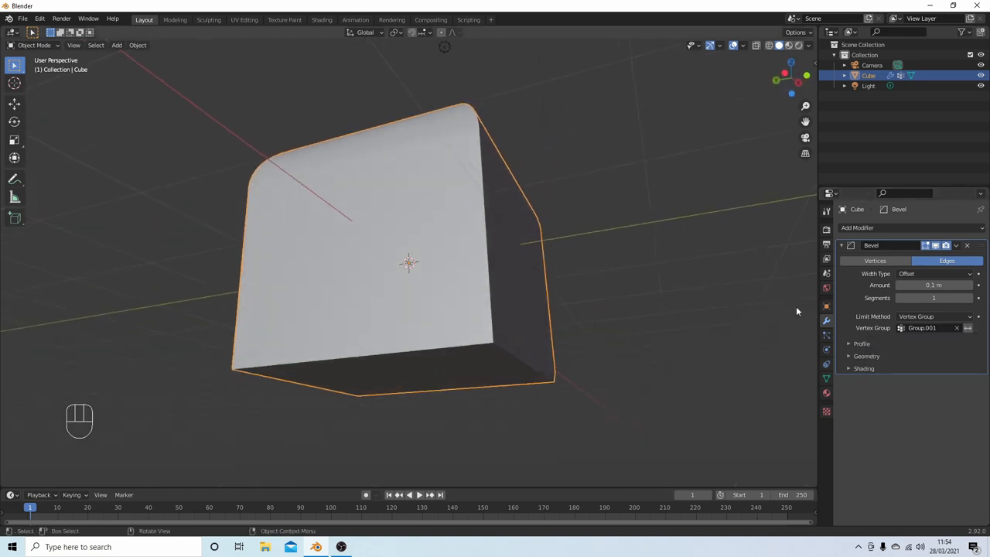
{"action": "left_click_drag", "start_coordinate": [934, 284], "coordinate": [951, 285]}
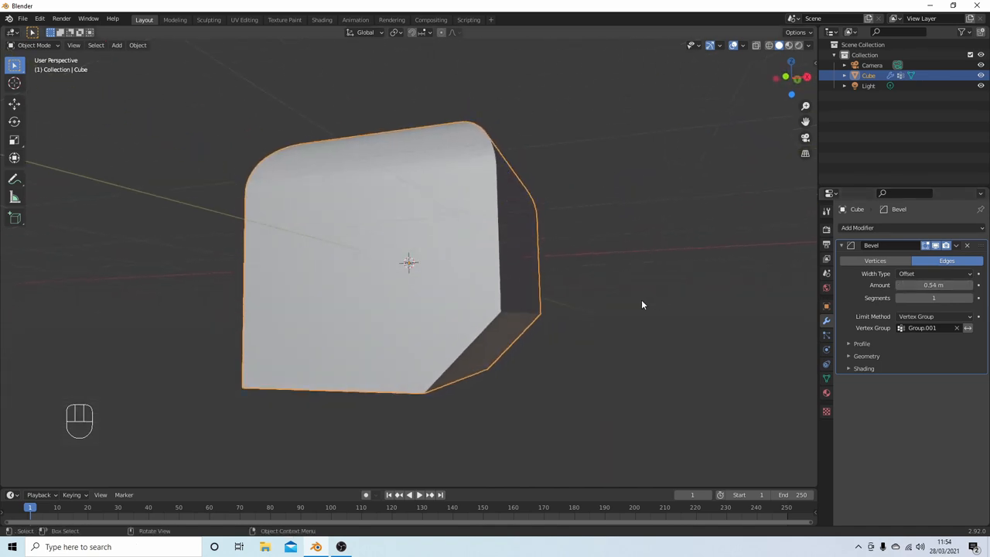
{"action": "mouse_move", "coordinate": [628, 291]}
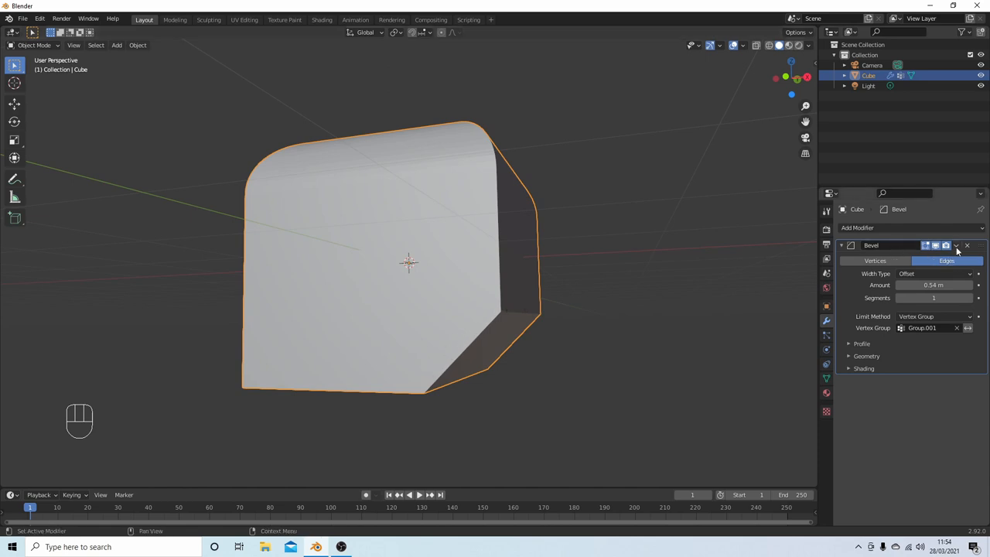
Apply the second Bevel to the mesh and add a third Bevel modifier at 0.1 m
{"action": "left_click", "coordinate": [957, 245]}
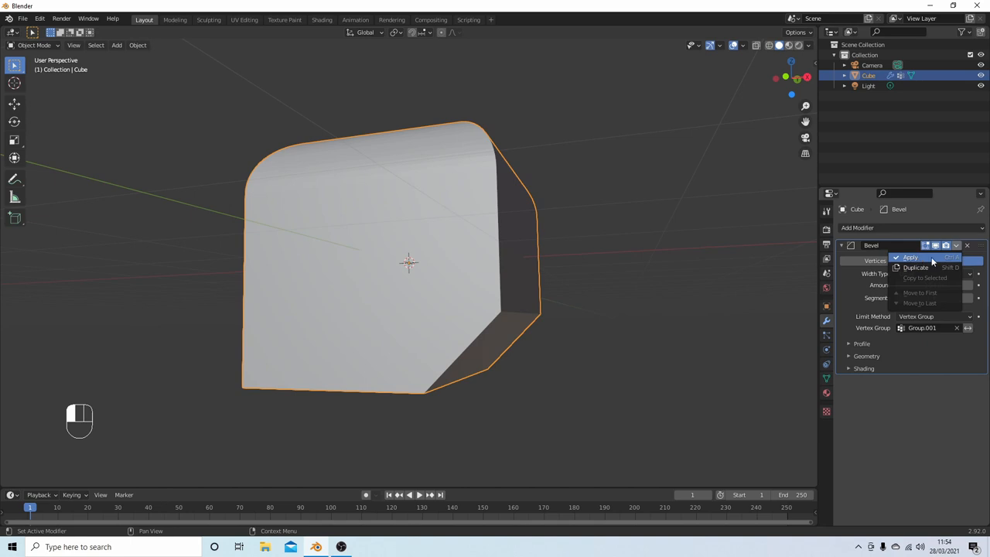
{"action": "left_click", "coordinate": [915, 257]}
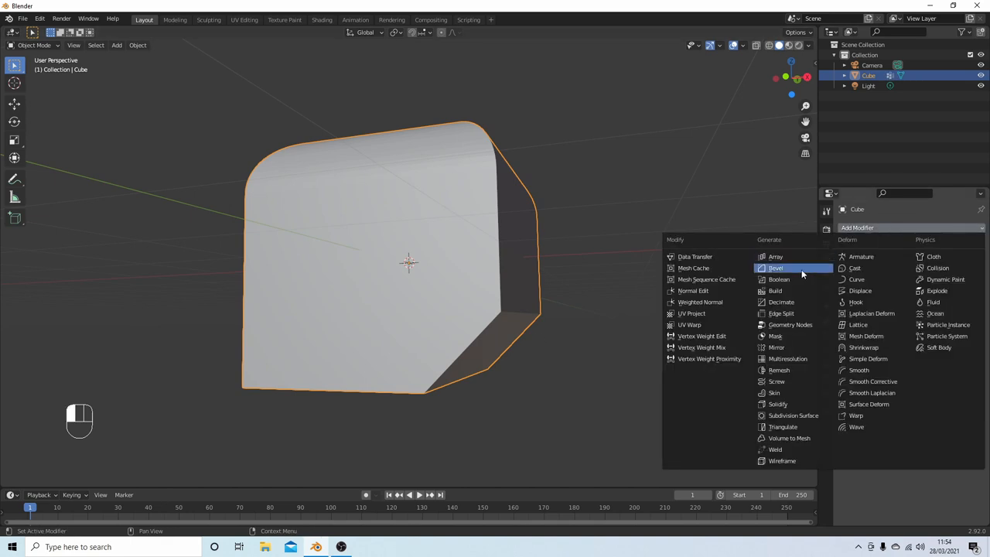
{"action": "left_click", "coordinate": [777, 268]}
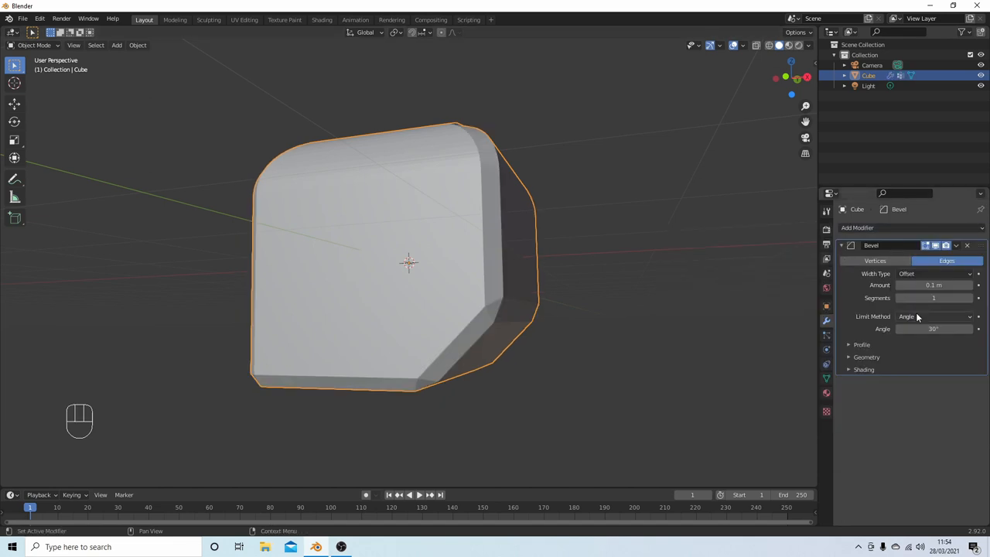
Limit the third Bevel modifier to the vertex group Group.002
{"action": "left_click", "coordinate": [934, 316]}
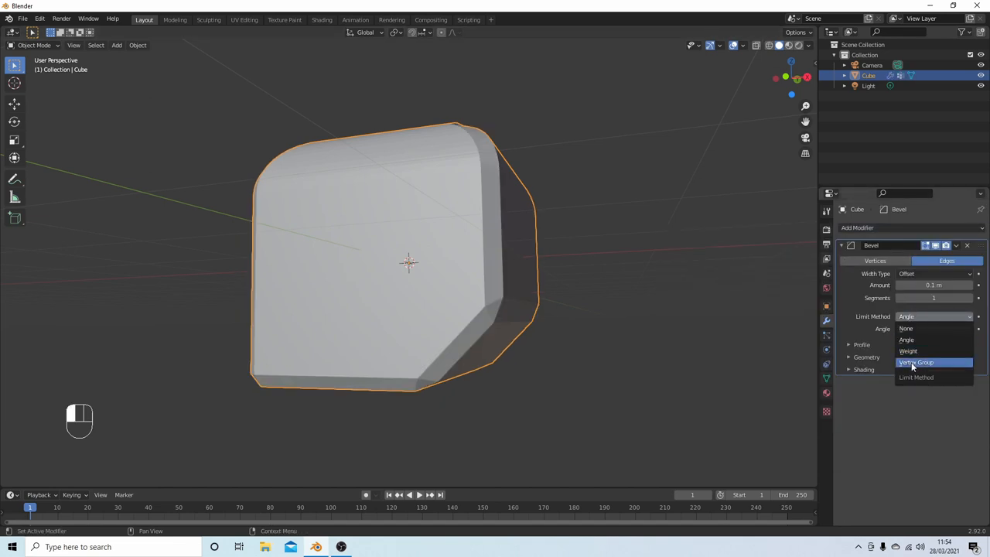
{"action": "left_click", "coordinate": [918, 362]}
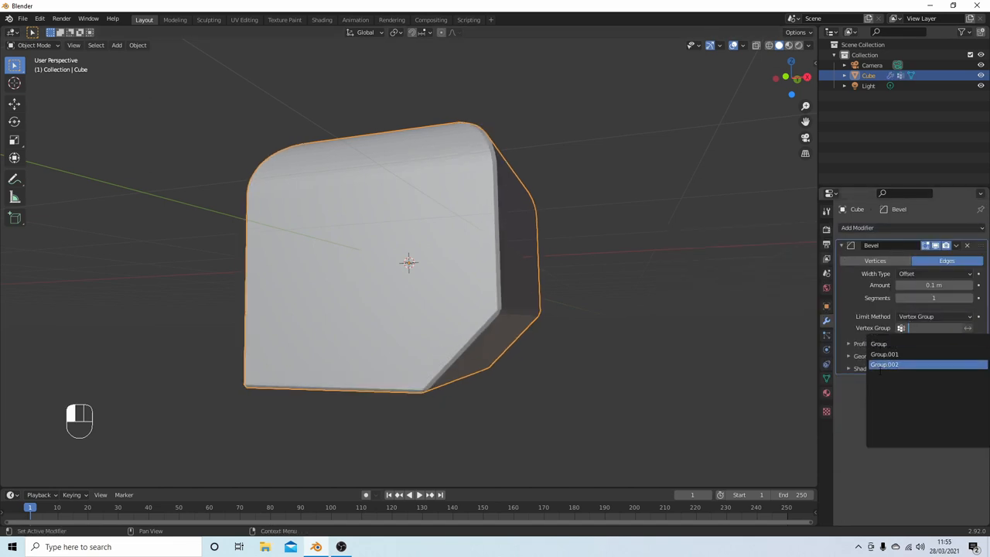
{"action": "left_click", "coordinate": [884, 365]}
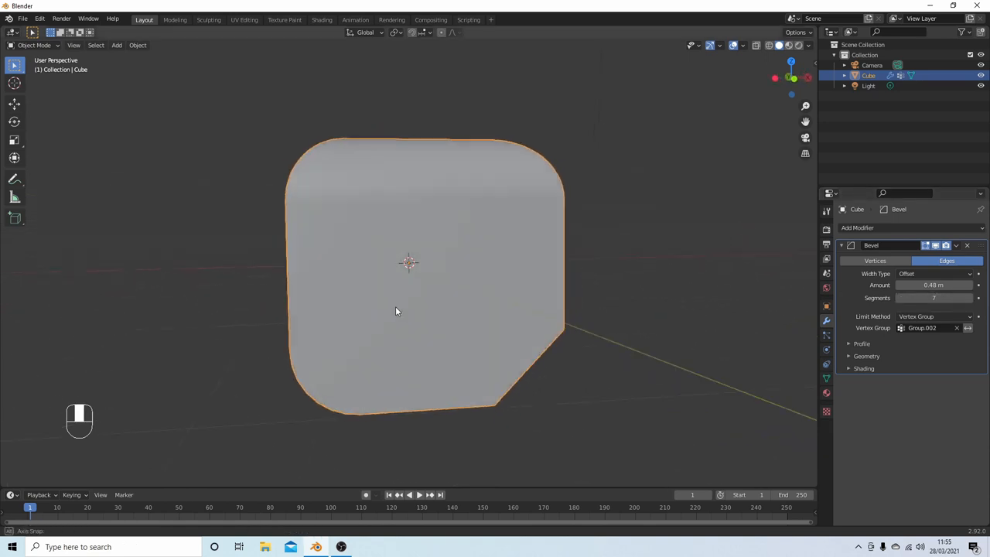
{"action": "left_click_drag", "start_coordinate": [397, 311], "coordinate": [432, 314]}
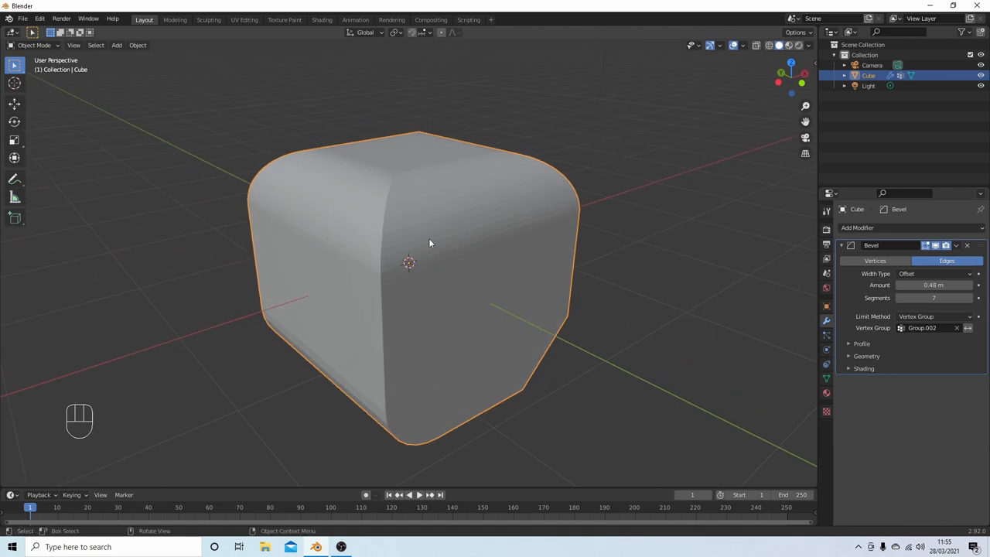
{"action": "mouse_move", "coordinate": [524, 230]}
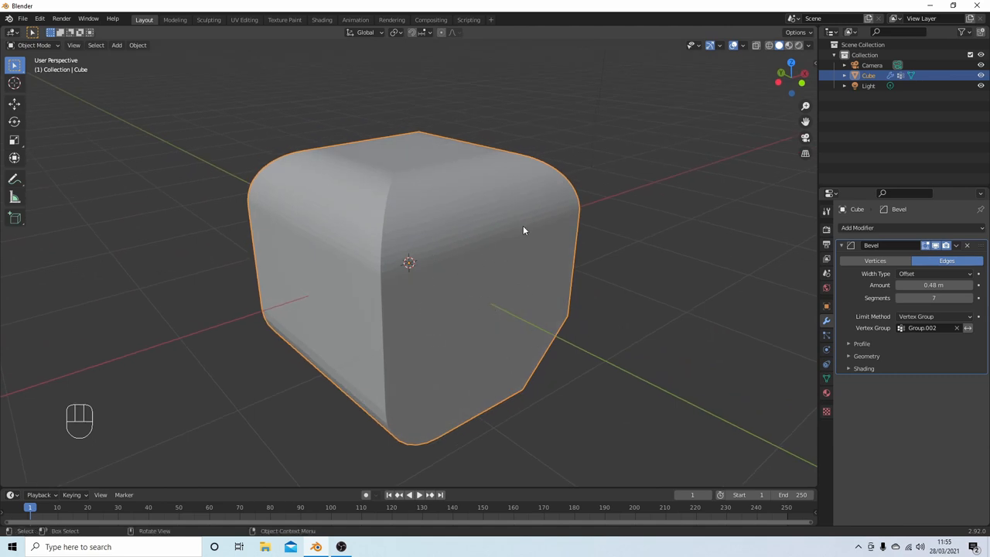